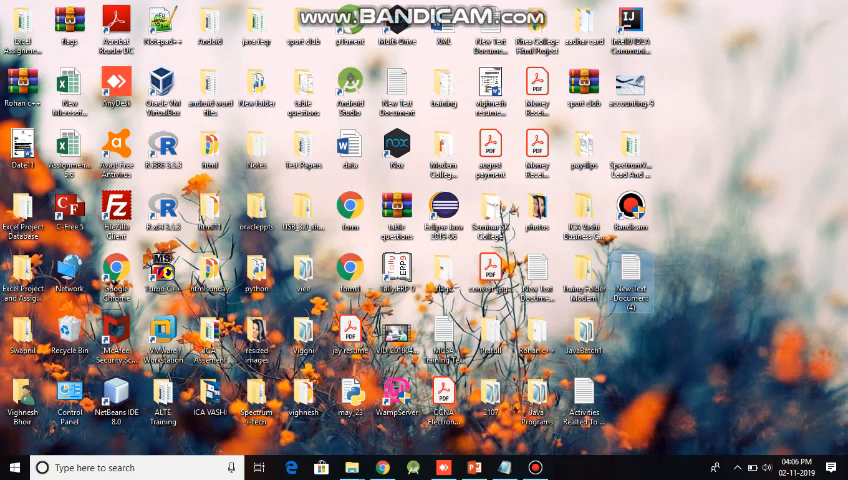
Open the desktop file 'New Text Document (4)' in Notepad
{"action": "double_click", "coordinate": [630, 275]}
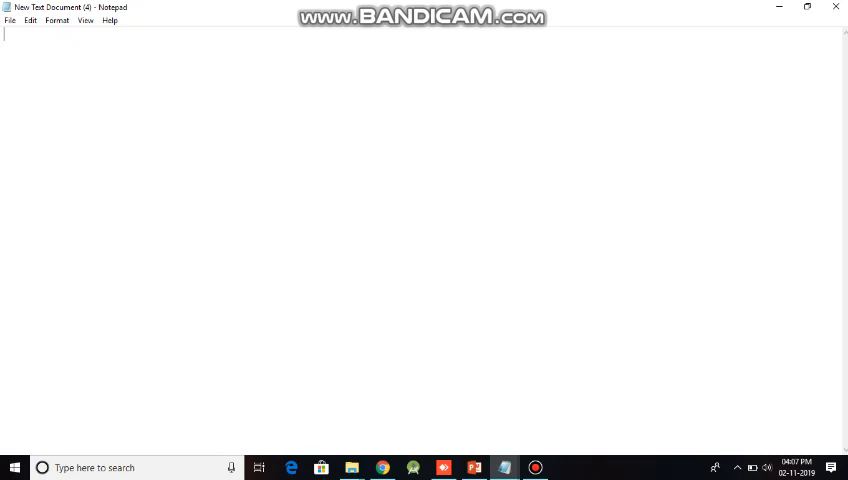
Set Notepad's font to Times New Roman, Bold, size 28
{"action": "left_click", "coordinate": [56, 20]}
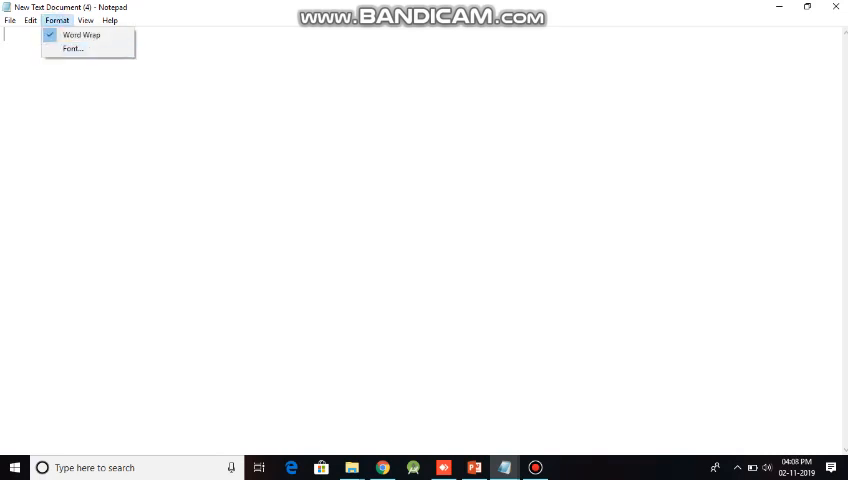
{"action": "left_click", "coordinate": [71, 48]}
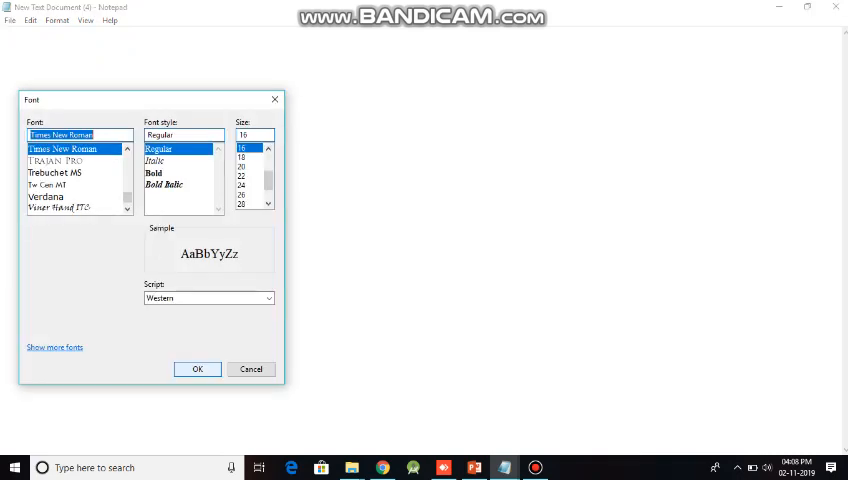
{"action": "left_click", "coordinate": [154, 172]}
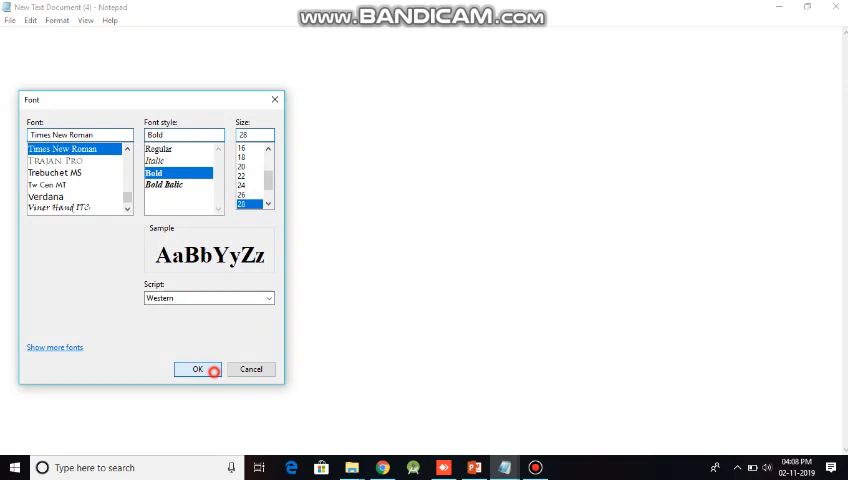
{"action": "left_click", "coordinate": [197, 369]}
{"action": "type", "text": "Algor"}
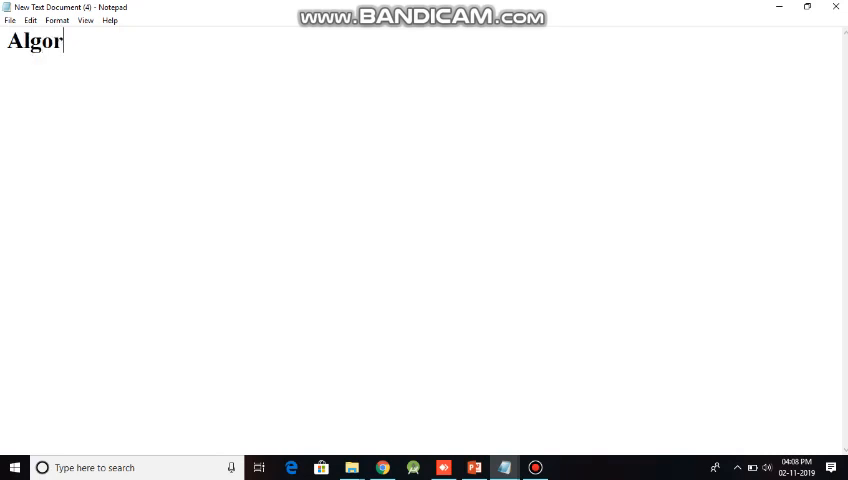
Type the heading 'Algorithms:-Sequention Steps that is used to execute a program.'
{"action": "type", "text": "ithms:-"}
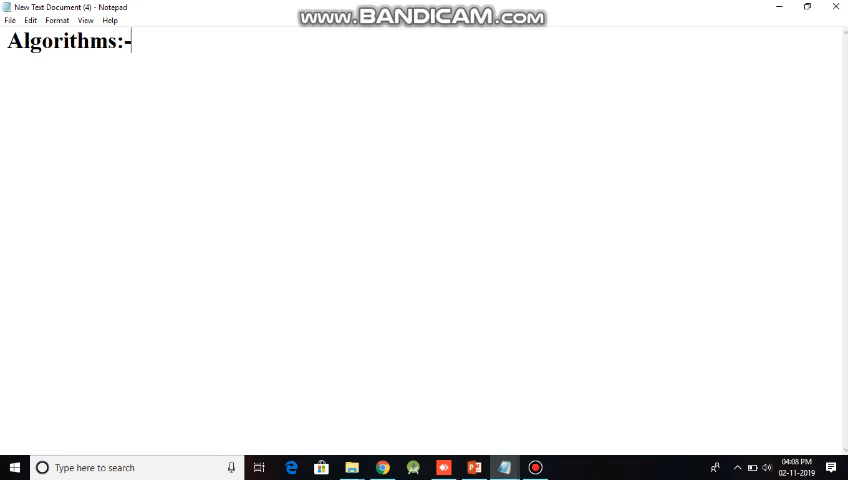
{"action": "type", "text": "Sequen"}
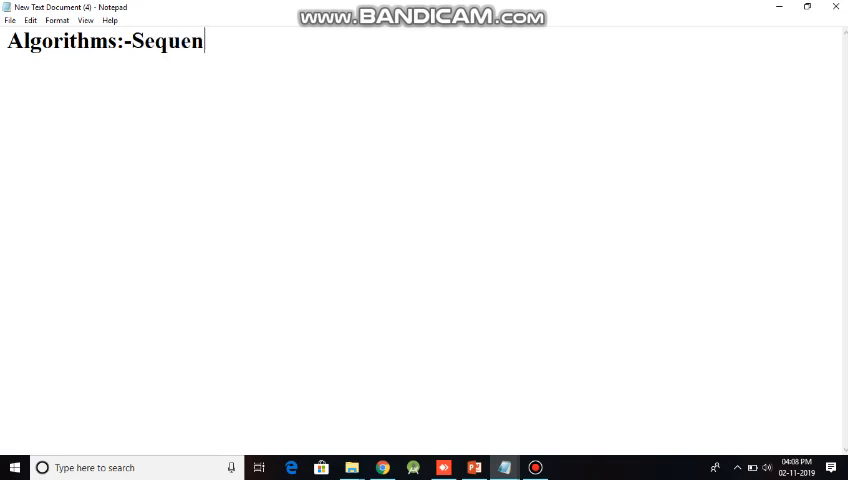
{"action": "type", "text": "tion Steps"}
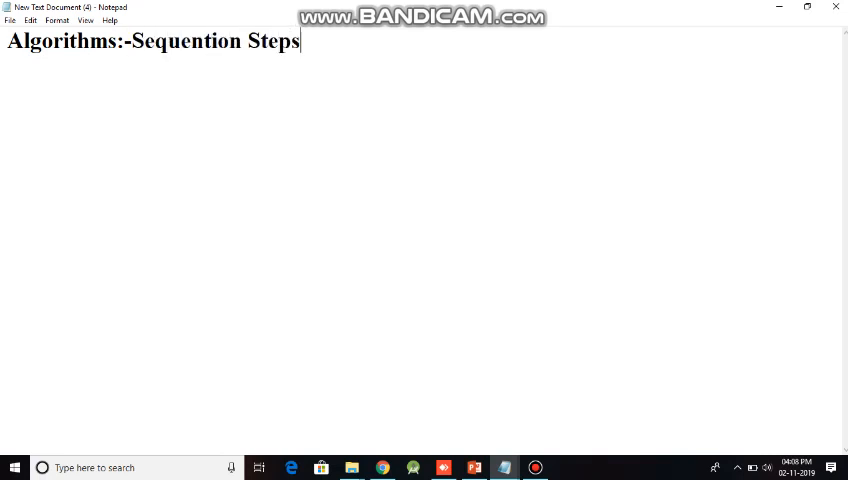
{"action": "type", "text": "that is used to exec"}
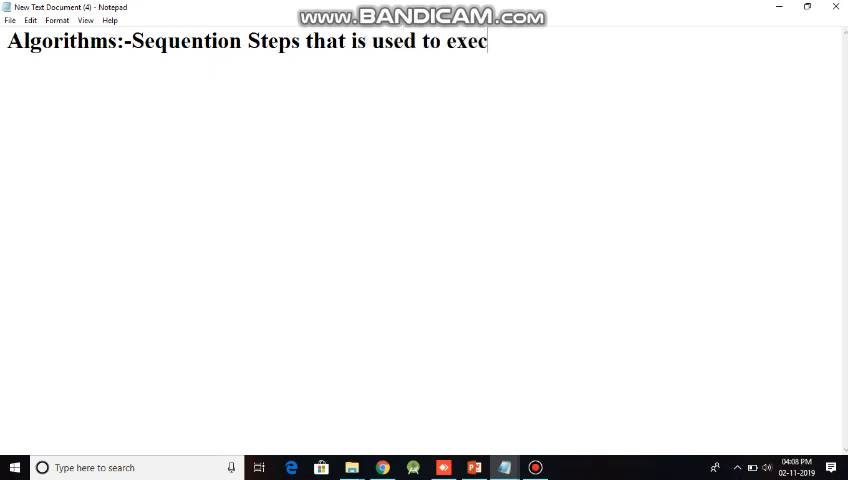
{"action": "type", "text": "ute a pro"}
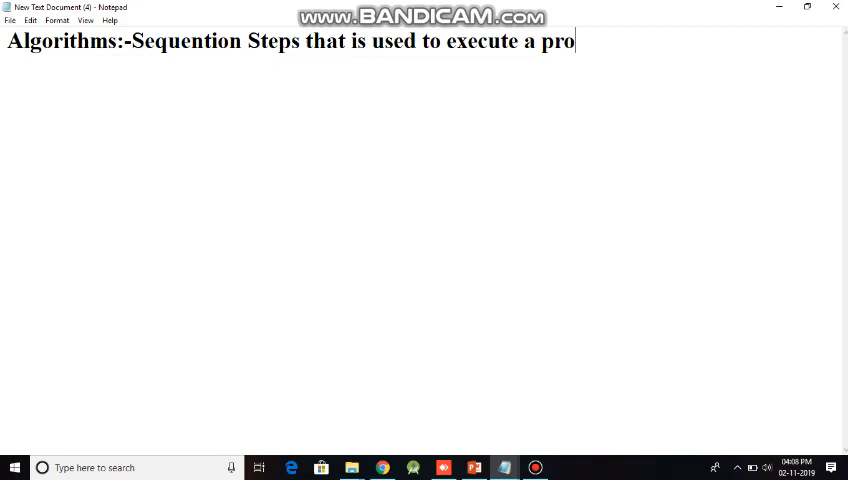
{"action": "type", "text": "gram."}
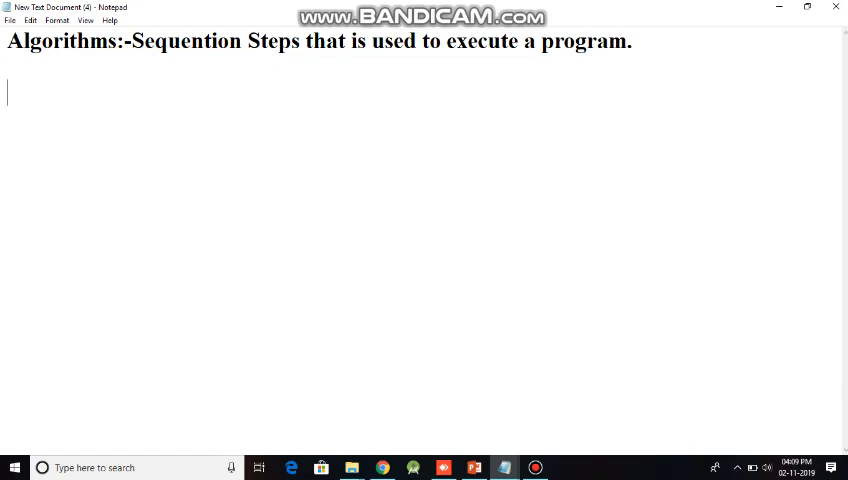
Type the 'D-I-P-O Rule' title, correcting a typo along the way
{"action": "type", "text": "D-"}
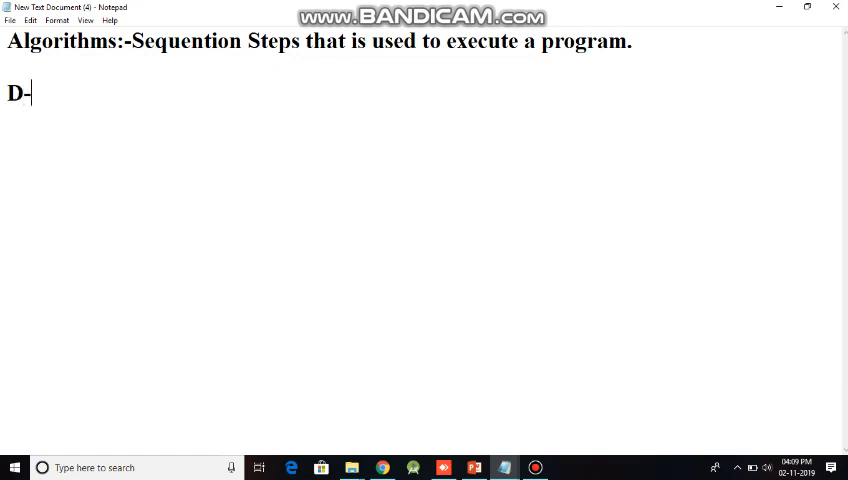
{"action": "type", "text": "I_p_"}
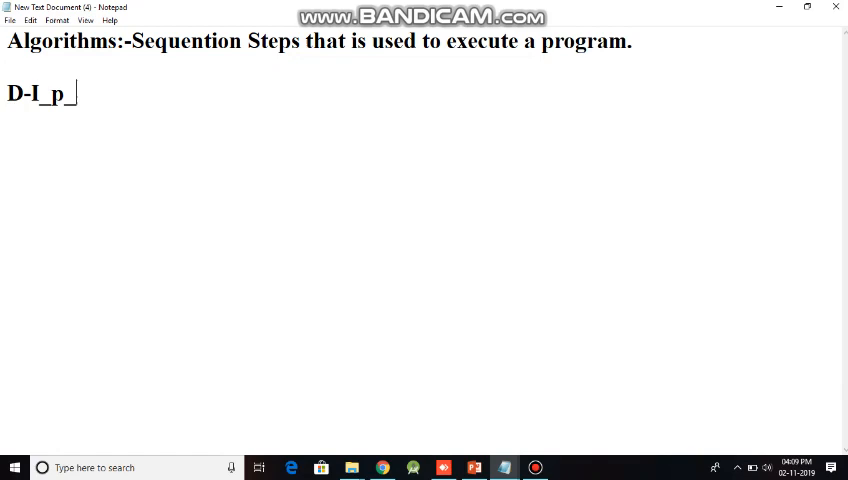
{"action": "key", "text": "backspace"}
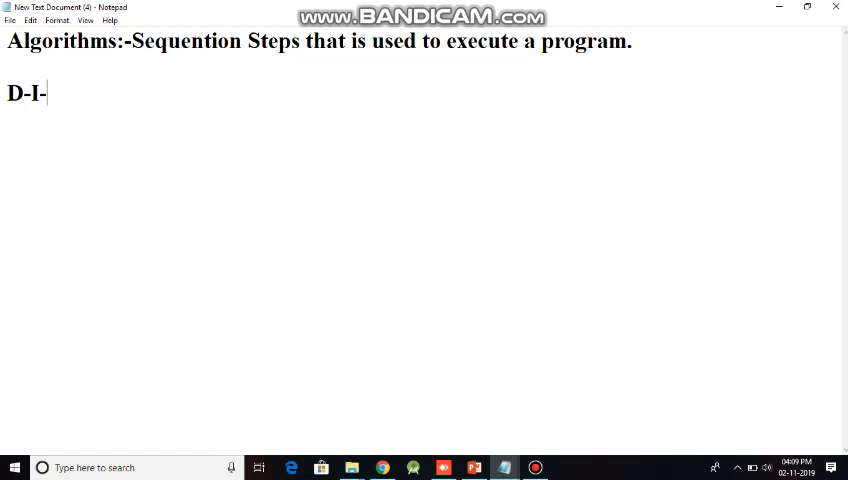
{"action": "type", "text": "P-"}
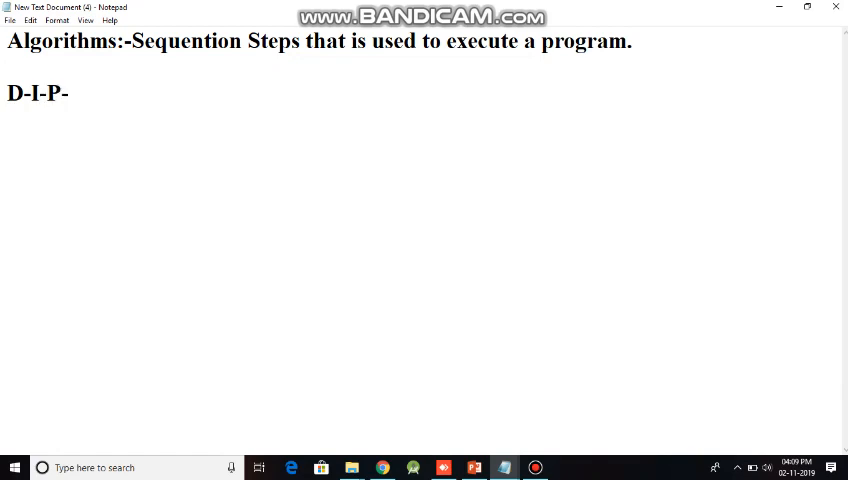
{"action": "type", "text": "O"}
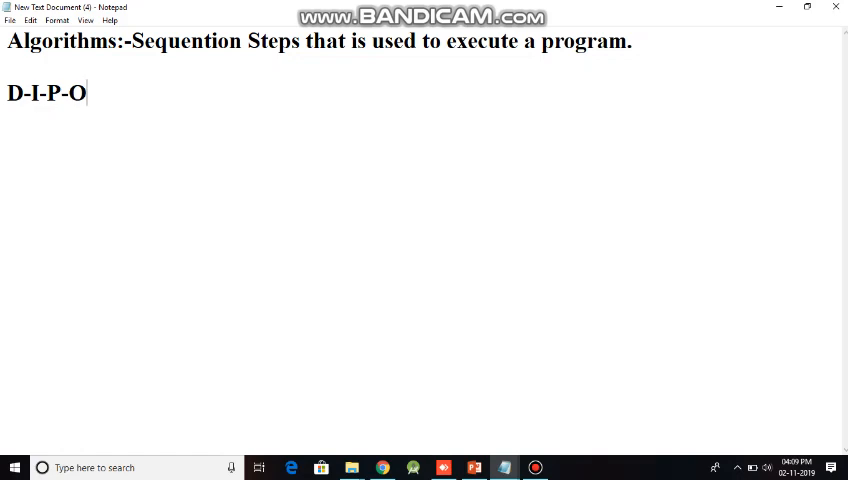
{"action": "type", "text": "Rul"}
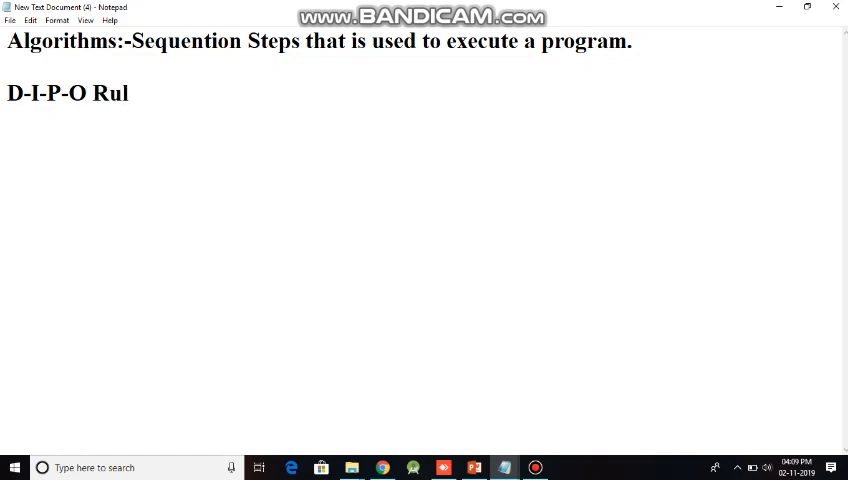
{"action": "type", "text": "e"}
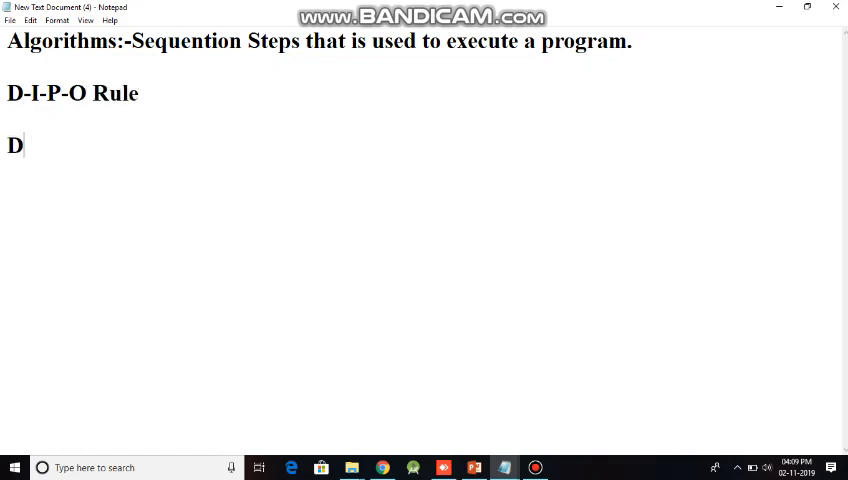
List D-Declare, I-Input, P-Process and O-Output, then start a new line below
{"action": "type", "text": "-Declare"}
{"action": "type", "text": "I"}
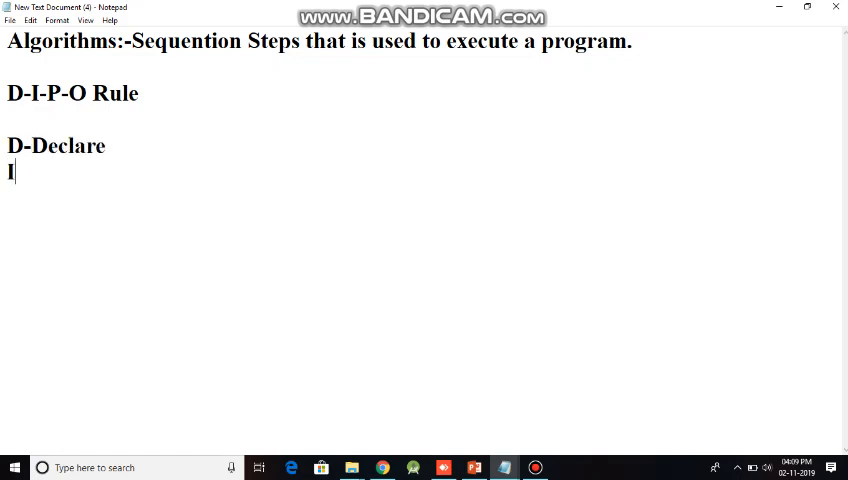
{"action": "type", "text": "-Input"}
{"action": "type", "text": "P-"}
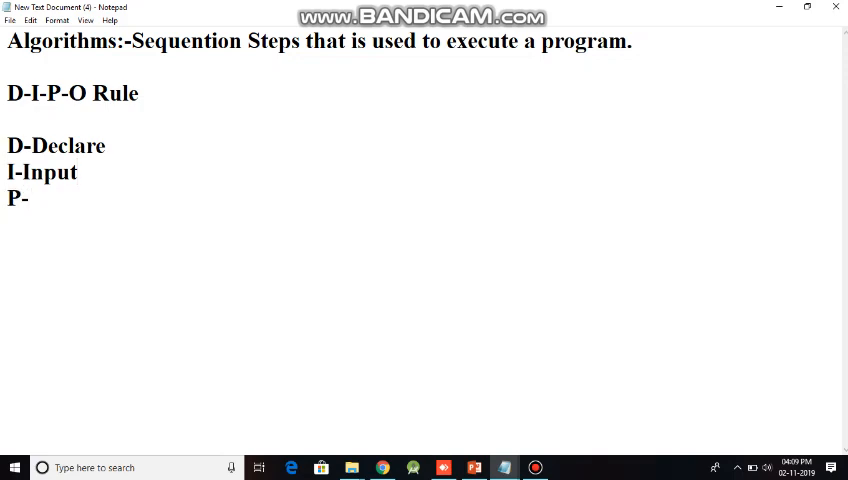
{"action": "type", "text": "Process"}
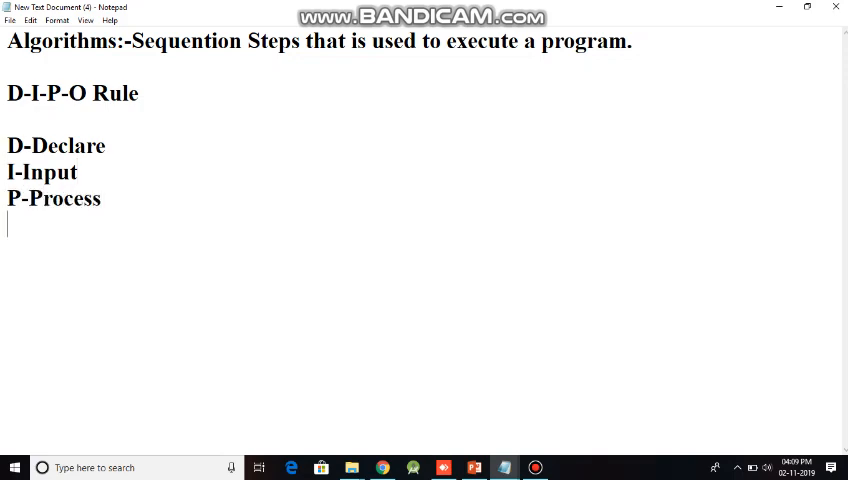
{"action": "type", "text": "O-o"}
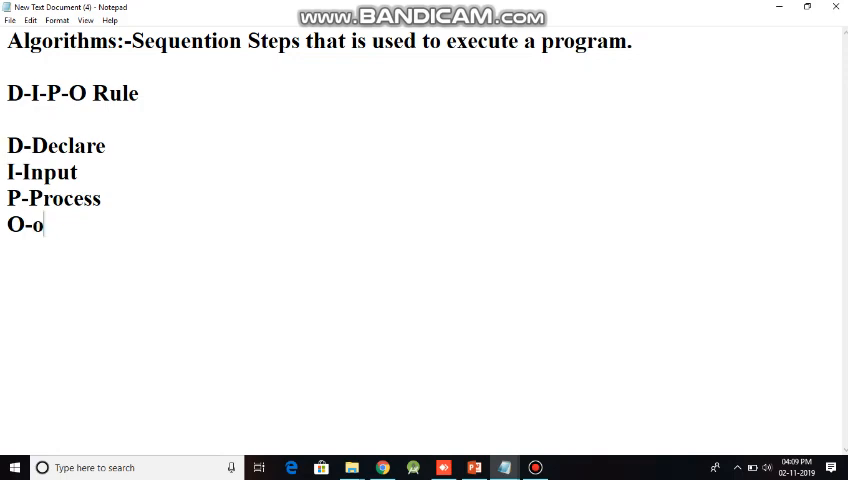
{"action": "type", "text": "utput"}
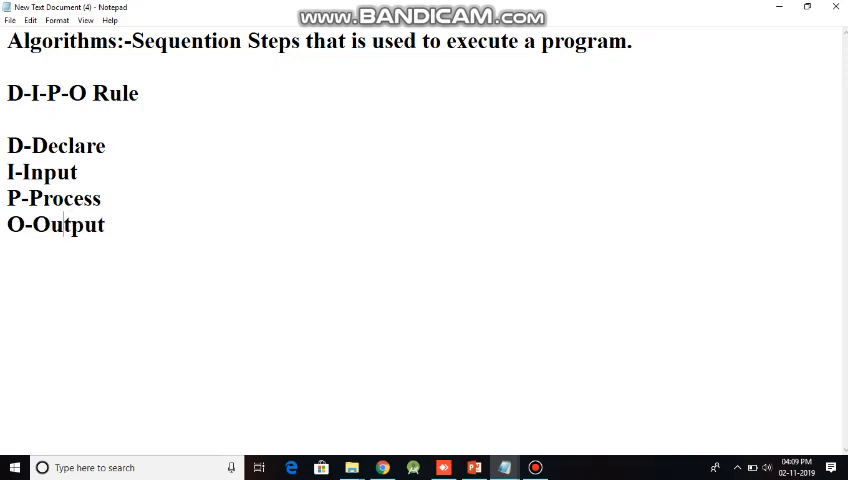
{"action": "left_click", "coordinate": [104, 224]}
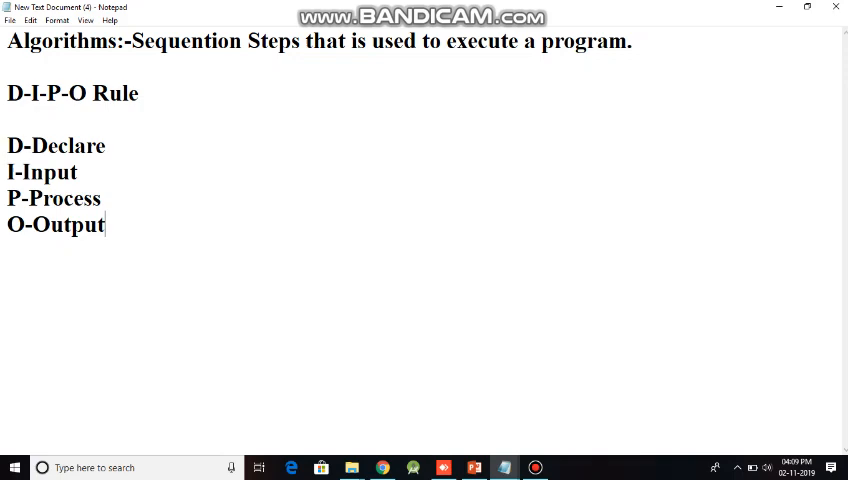
{"action": "key", "text": "enter"}
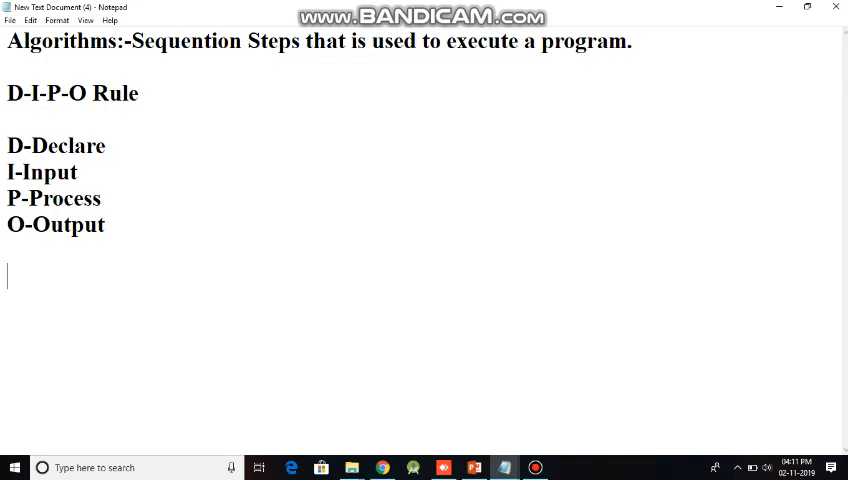
Type the question 'Q1.WA Algorith To Add Two Numbers' and start a new line
{"action": "type", "text": "Q1."}
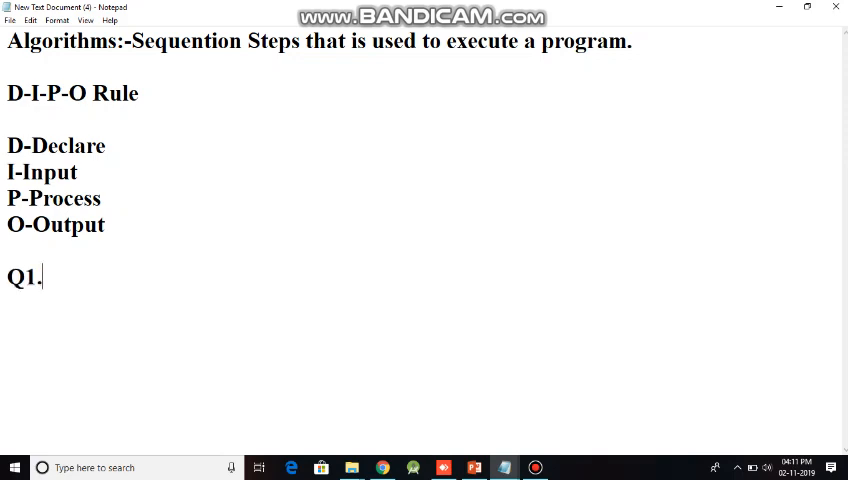
{"action": "type", "text": "Wr"}
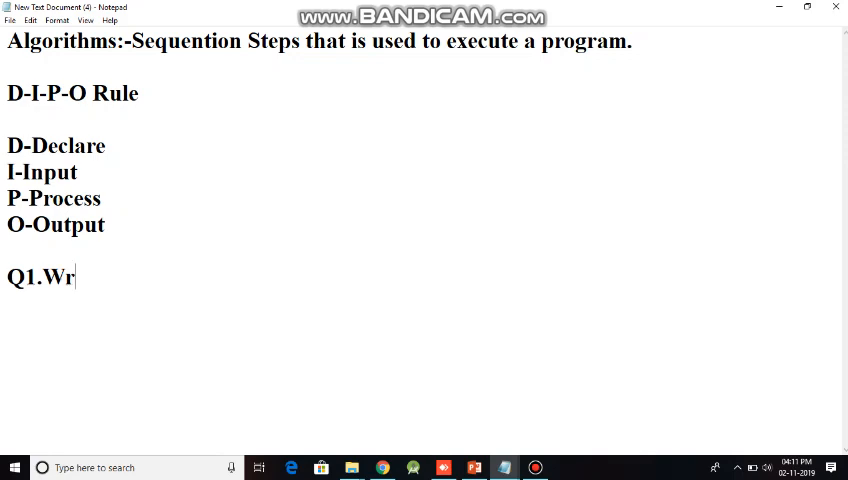
{"action": "type", "text": "WA Alg"}
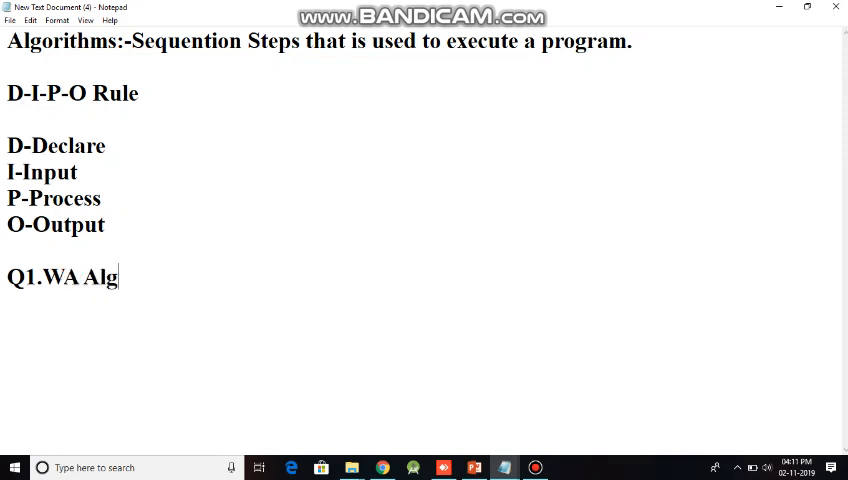
{"action": "type", "text": "orith T"}
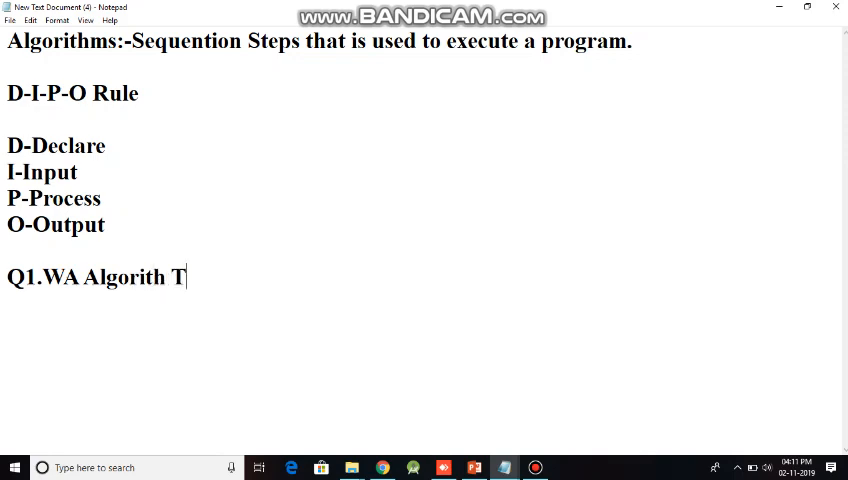
{"action": "type", "text": "o Add Tw"}
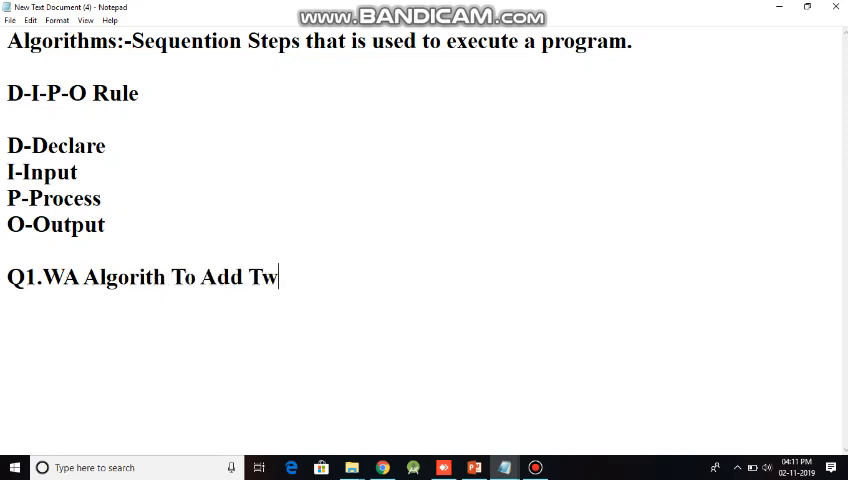
{"action": "type", "text": "o Numbers"}
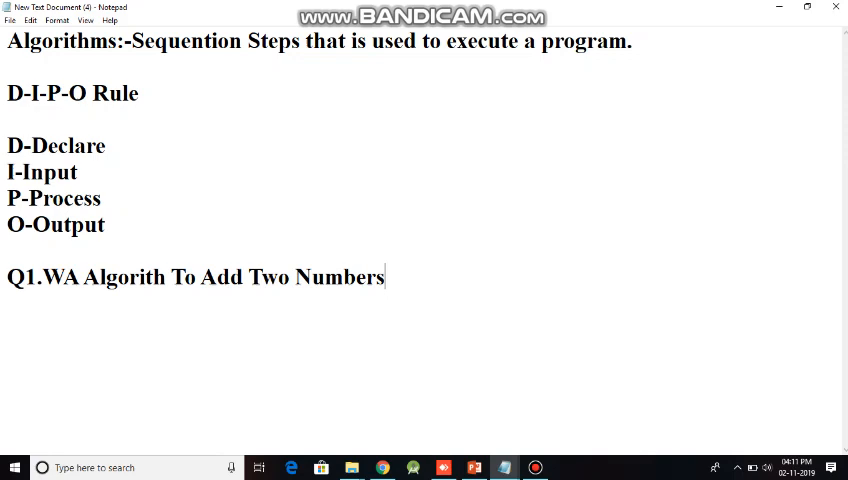
{"action": "key", "text": "enter"}
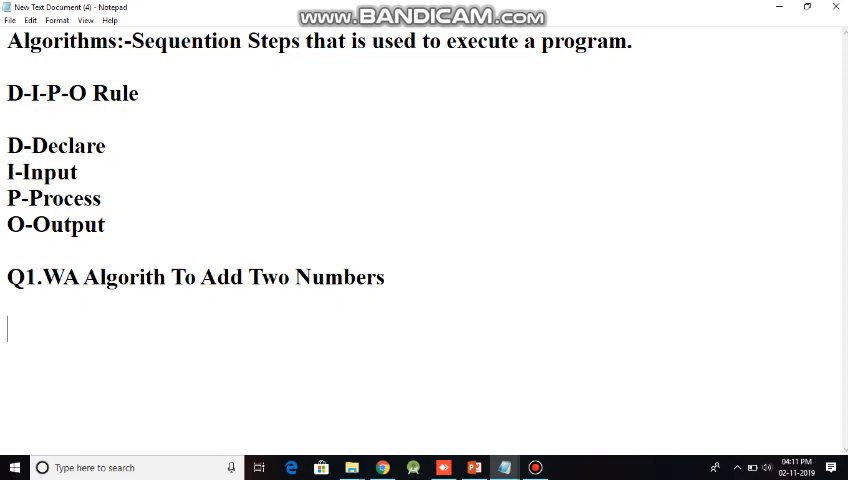
Write 'Step1 - Start' and 'Step2- Declare no1,no2,sum=0;', then begin 'step3 -'
{"action": "type", "text": "Steo"}
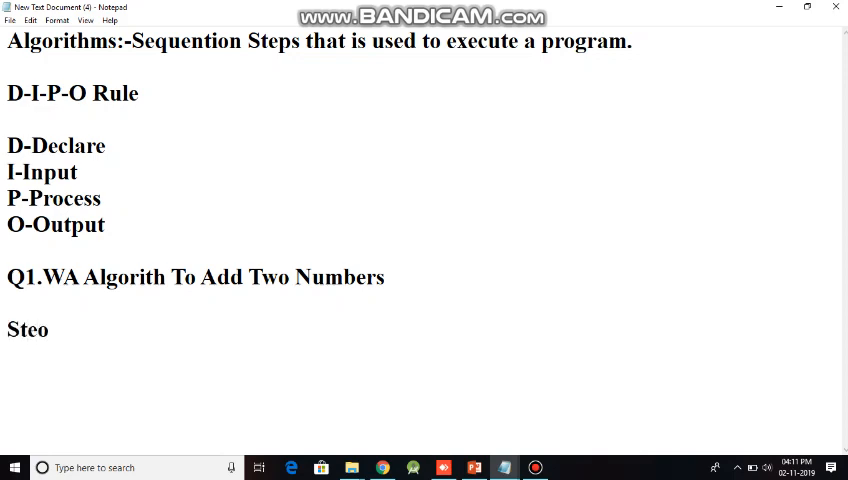
{"action": "type", "text": "p1-Start"}
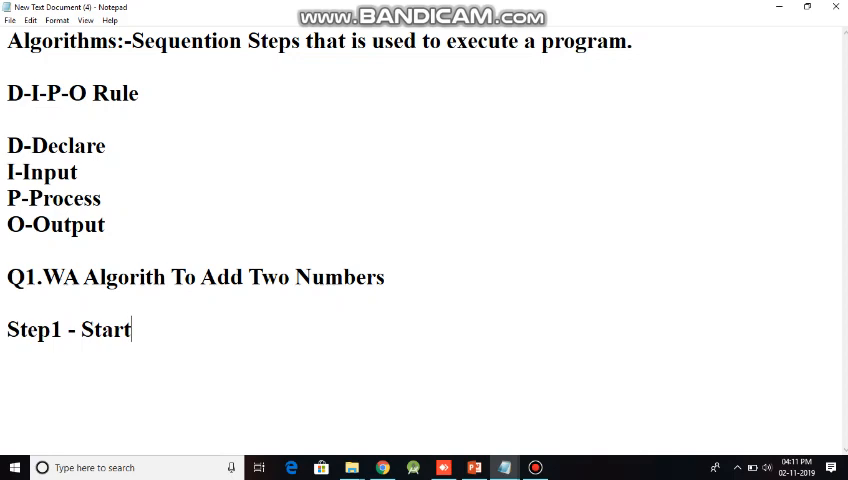
{"action": "type", "text": "Ste"}
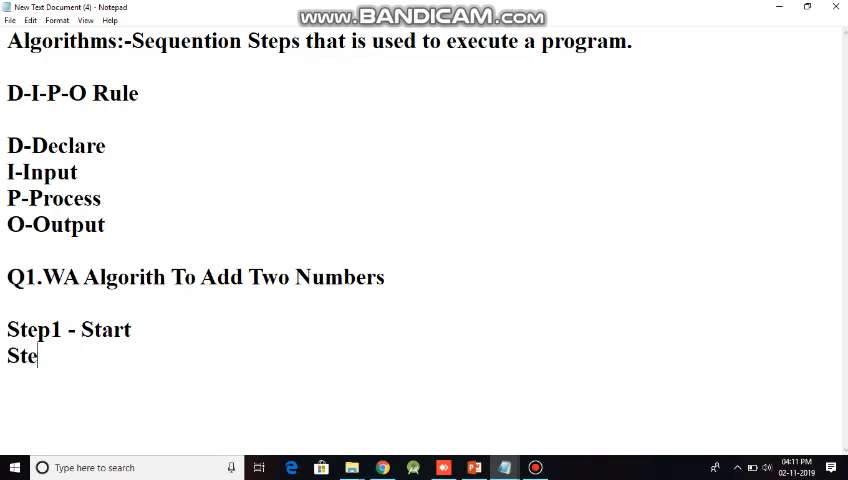
{"action": "type", "text": "p2-"}
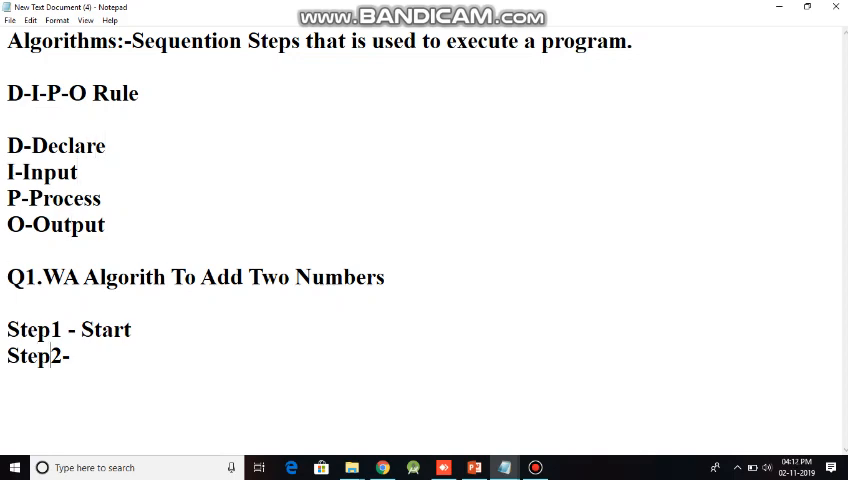
{"action": "type", "text": "Dec"}
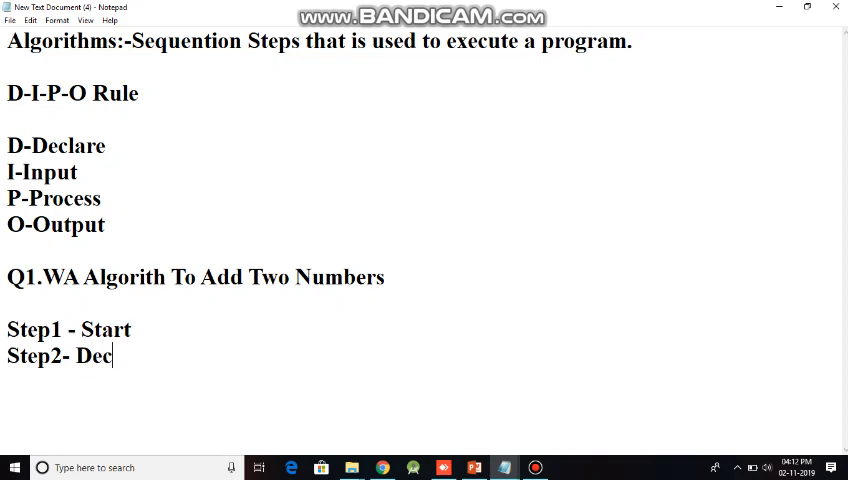
{"action": "type", "text": "lare"}
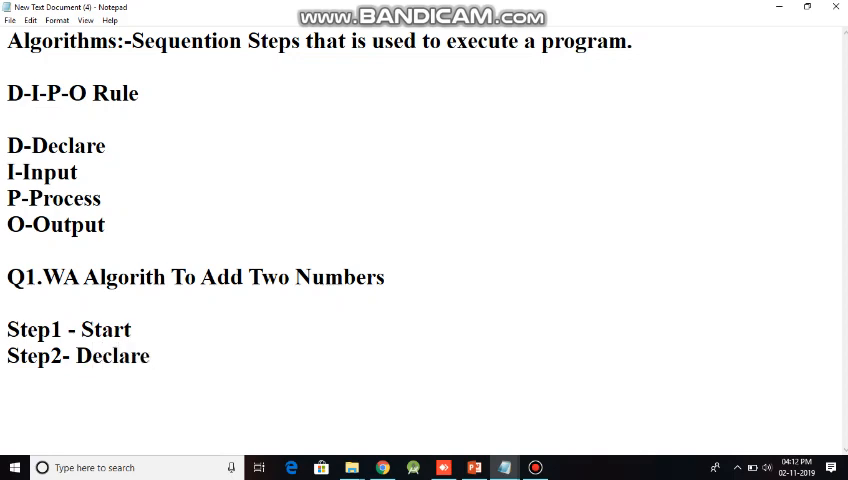
{"action": "type", "text": "no1,"}
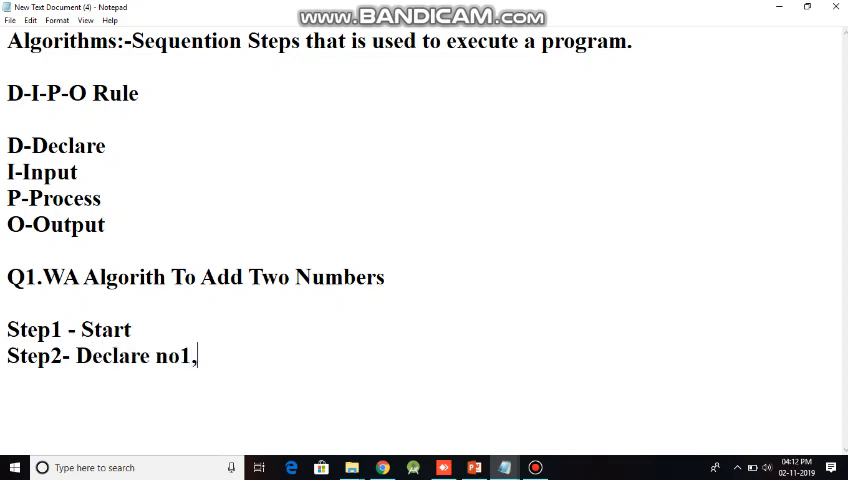
{"action": "type", "text": "no2,sum=0"}
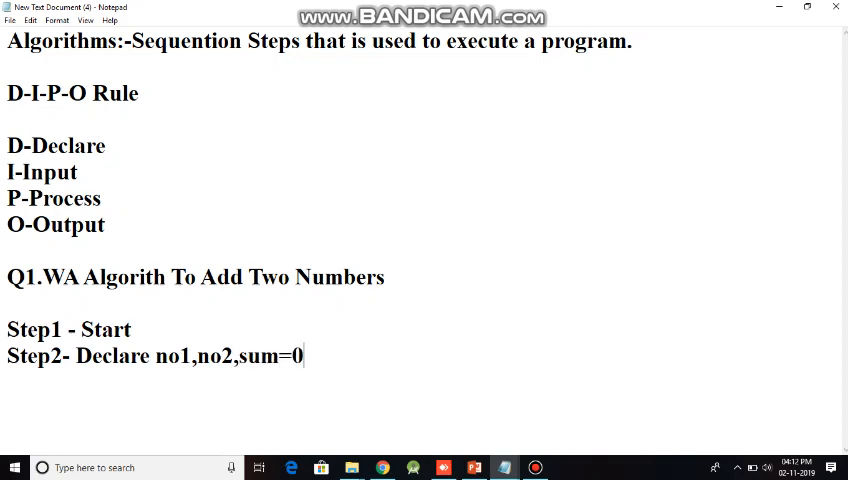
{"action": "type", "text": ";"}
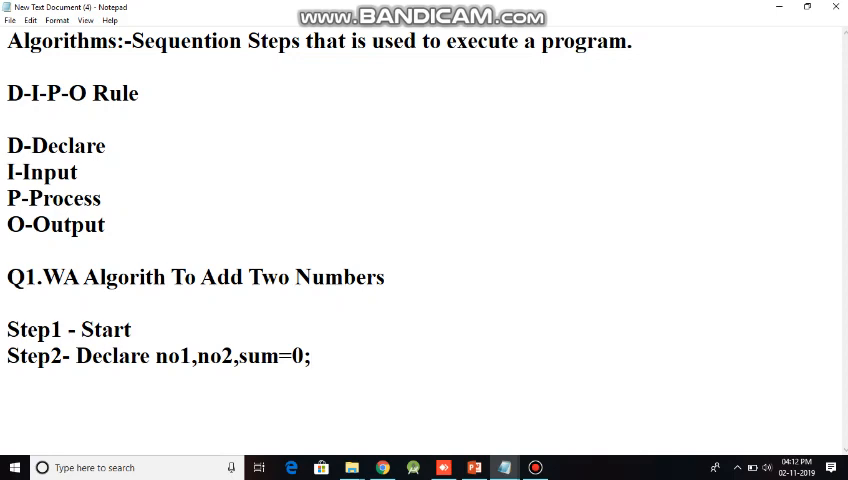
{"action": "type", "text": "step"}
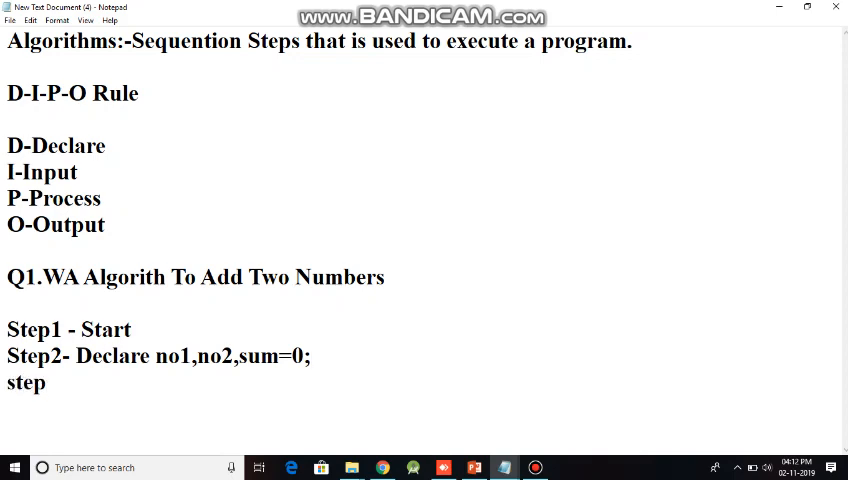
{"action": "type", "text": "3 -"}
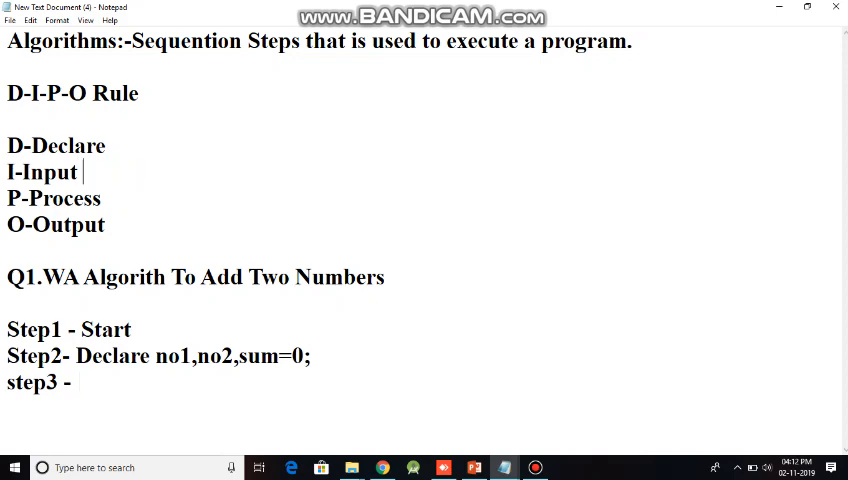
Append '// Accept' to the Input rule and complete 'Step3 - Accept no1'
{"action": "type", "text": "// Acc"}
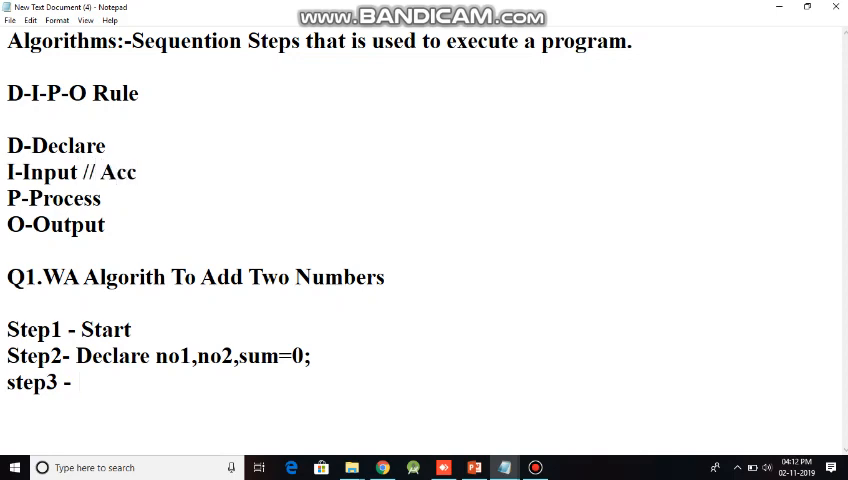
{"action": "type", "text": "ept"}
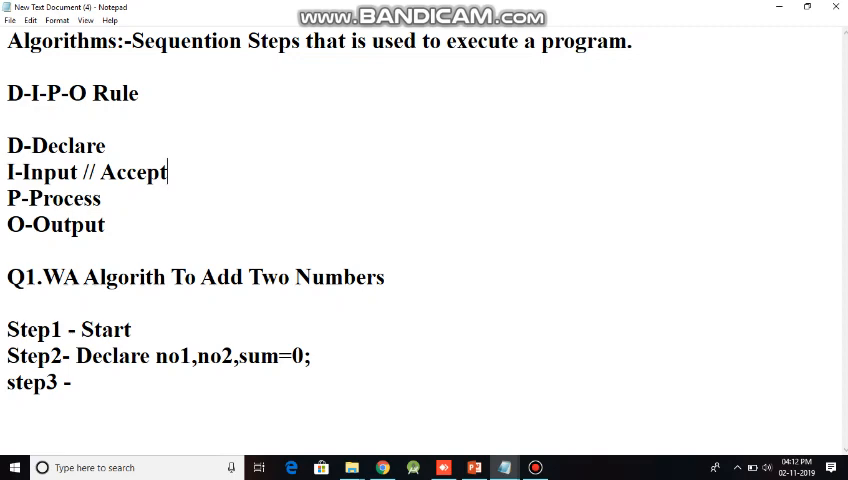
{"action": "type", "text": "Acce"}
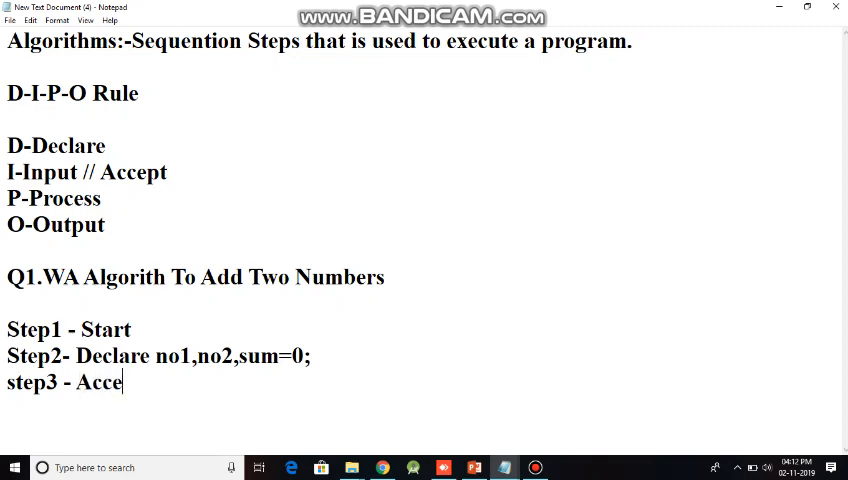
{"action": "type", "text": "pt no1"}
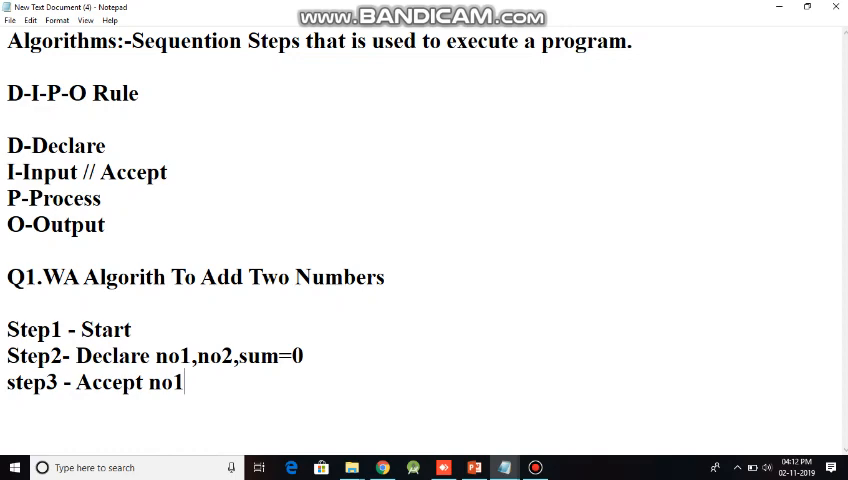
{"action": "left_click", "coordinate": [8, 383]}
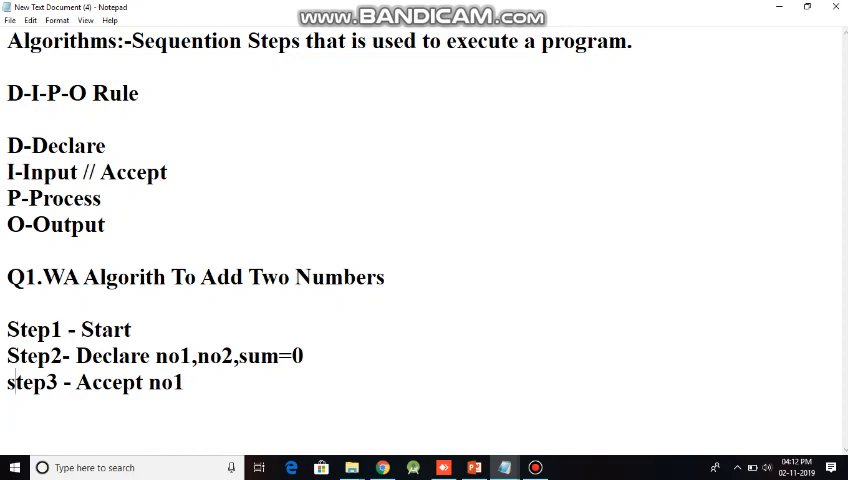
Add the line 'Step4 - Accept no2'
{"action": "type", "text": "Ste"}
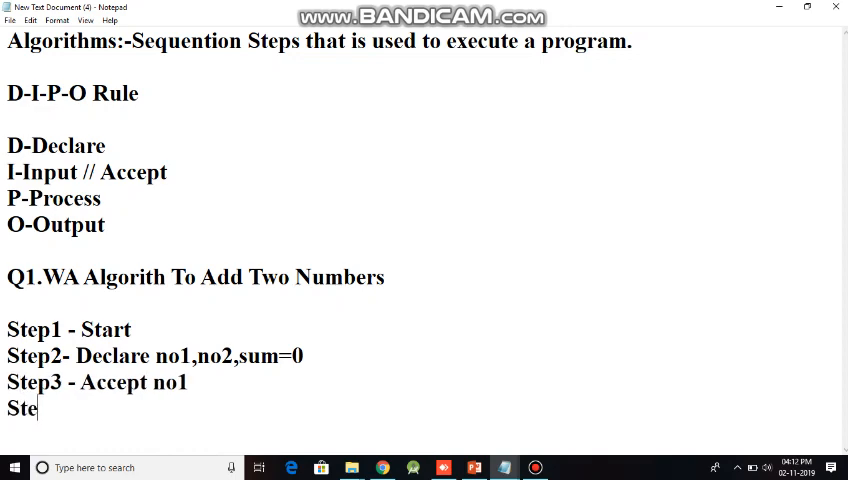
{"action": "type", "text": "p4"}
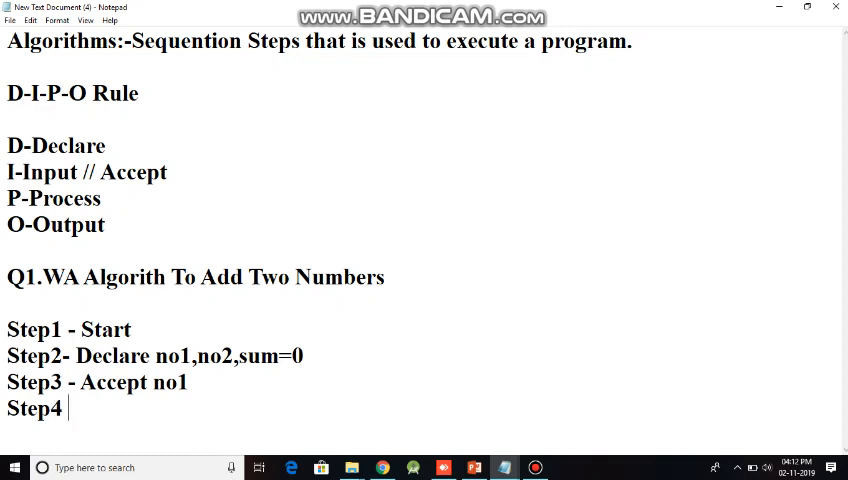
{"action": "type", "text": "-"}
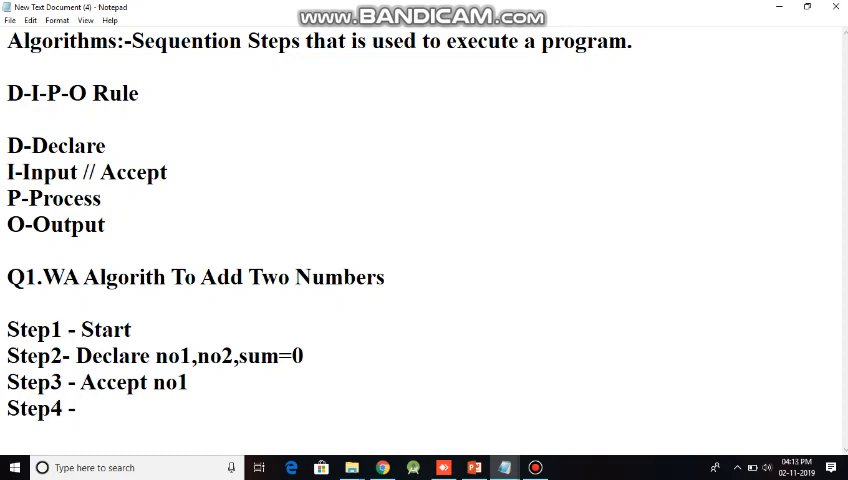
{"action": "left_click", "coordinate": [82, 408]}
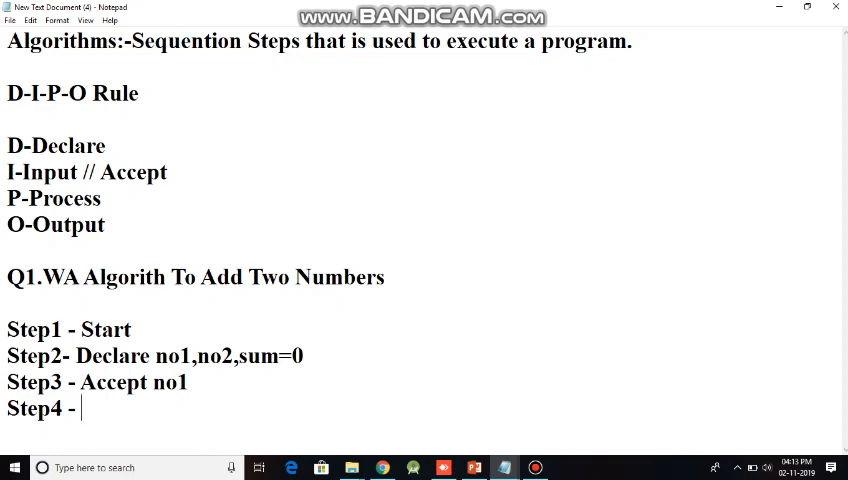
{"action": "type", "text": "Acc"}
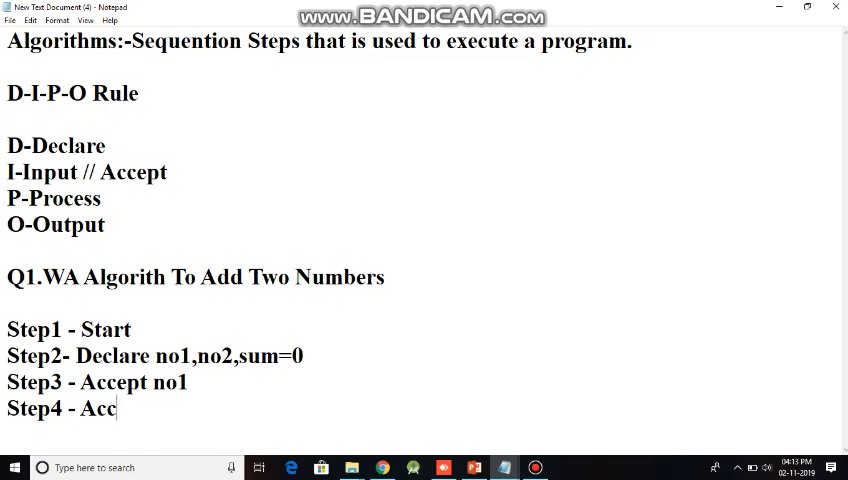
{"action": "type", "text": "ept no2"}
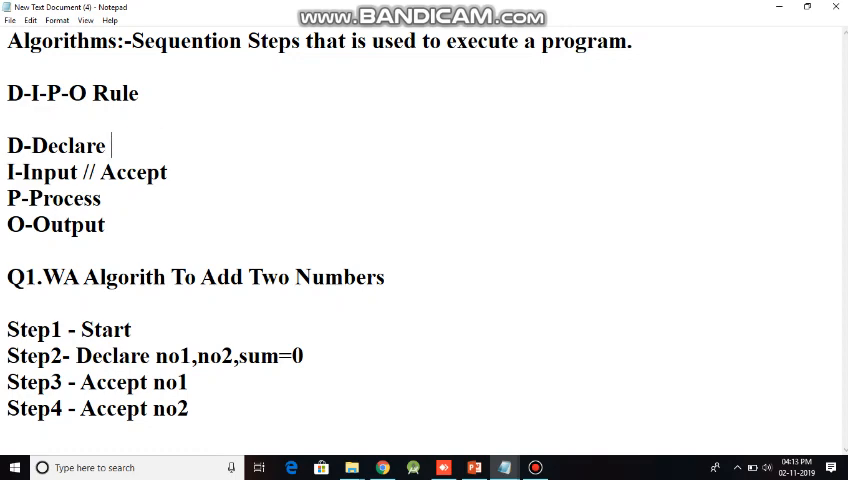
Mark the Input rule 'check' and write Step5 as 'sum = no1+no2'
{"action": "type", "text": "check"}
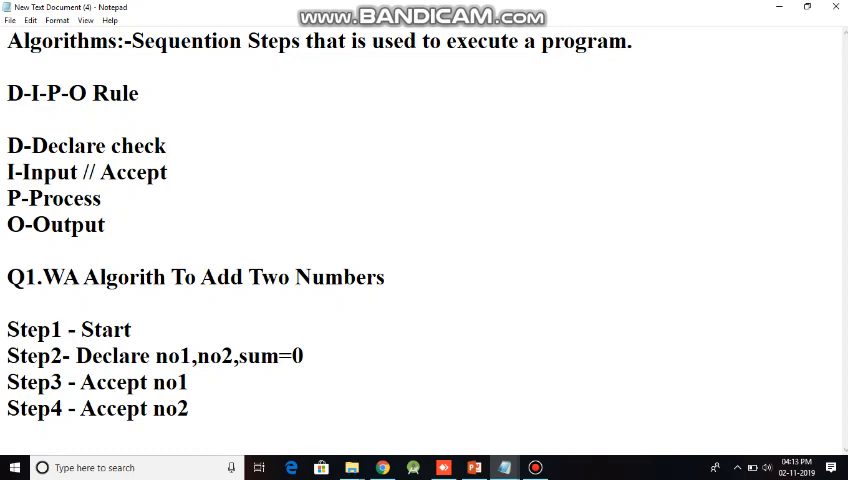
{"action": "type", "text": "chec"}
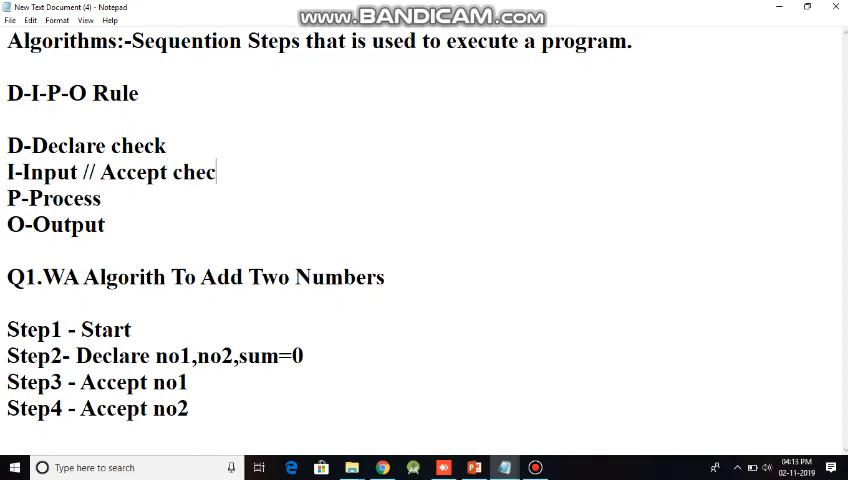
{"action": "type", "text": "k"}
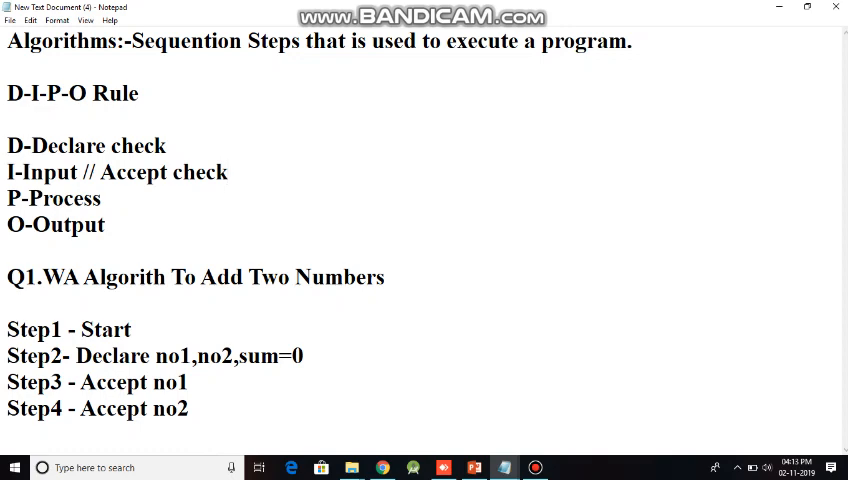
{"action": "type", "text": "st"}
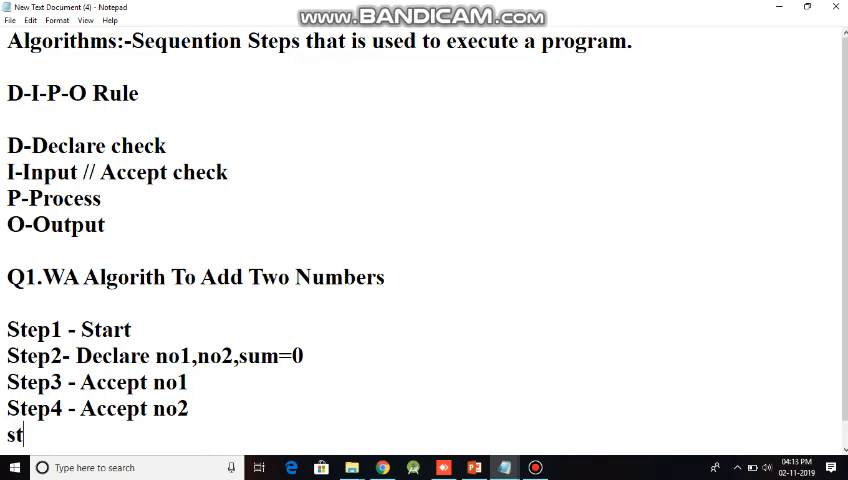
{"action": "type", "text": "ep5 -"}
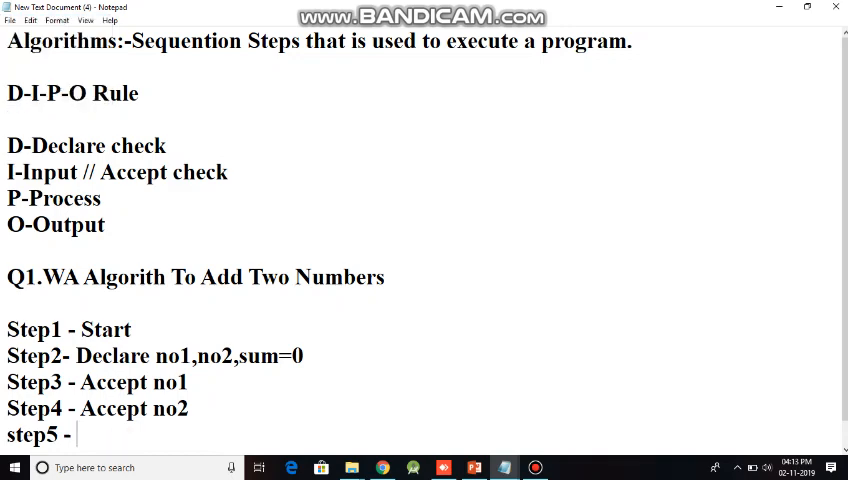
{"action": "type", "text": "no1+"}
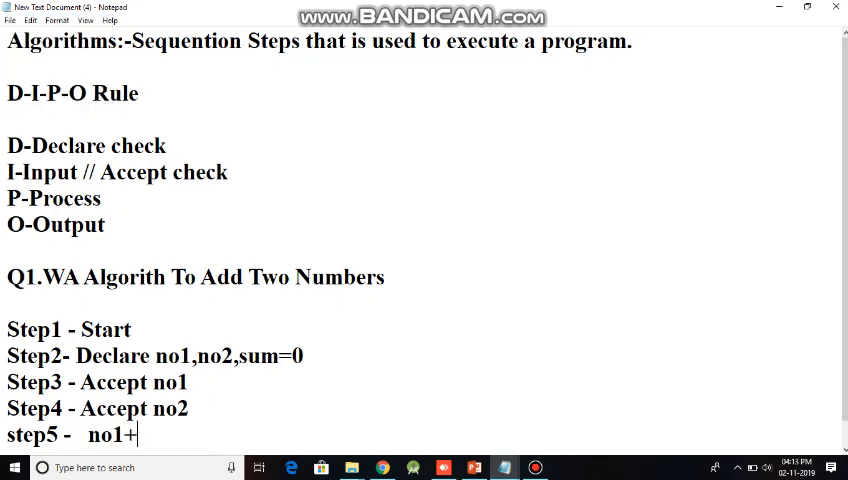
{"action": "type", "text": "no2"}
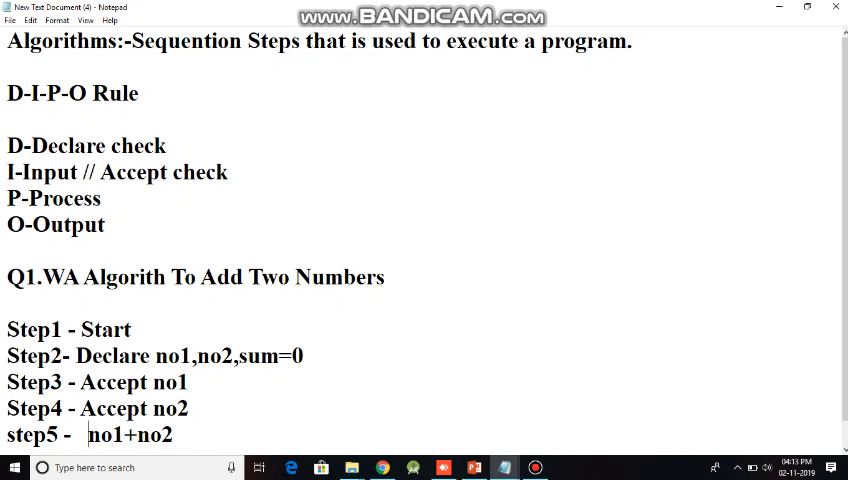
{"action": "type", "text": "="}
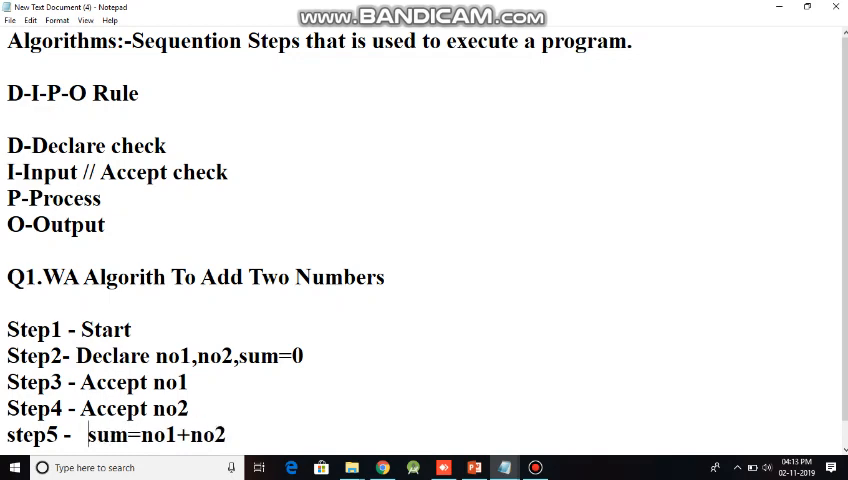
{"action": "scroll", "scroll_direction": "down", "scroll_amount": 3}
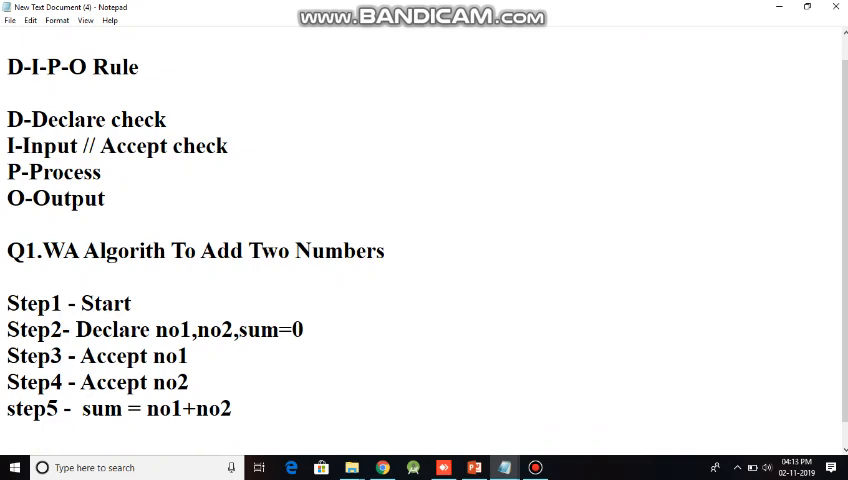
Add 'Step6 - Display/Print sum' and mark P-Process with 'check'
{"action": "type", "text": "Step"}
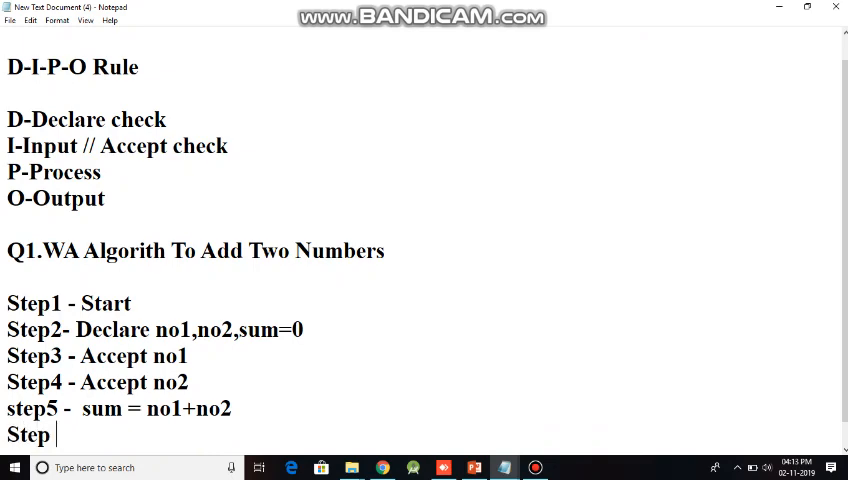
{"action": "type", "text": "6"}
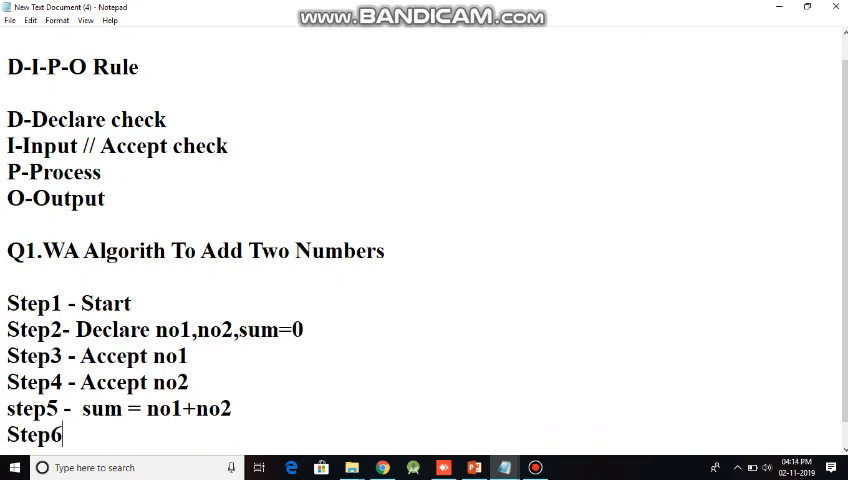
{"action": "type", "text": "check"}
{"action": "left_click", "coordinate": [122, 409]}
{"action": "type", "text": "S"}
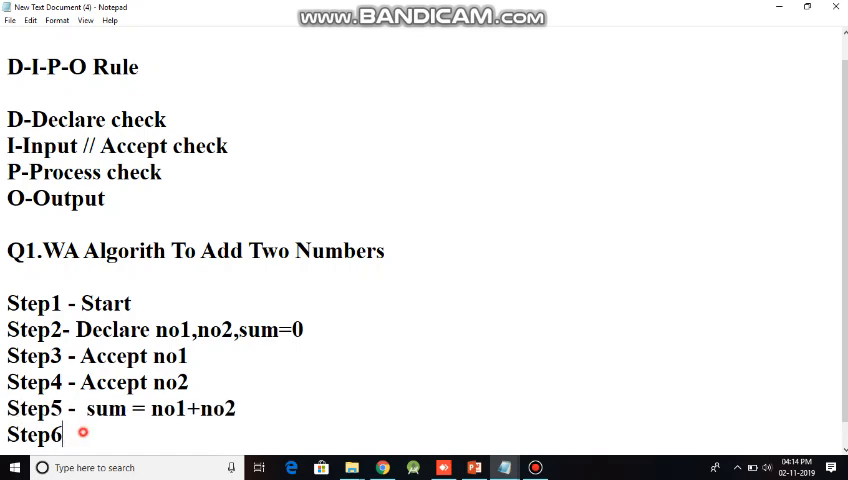
{"action": "type", "text": "-"}
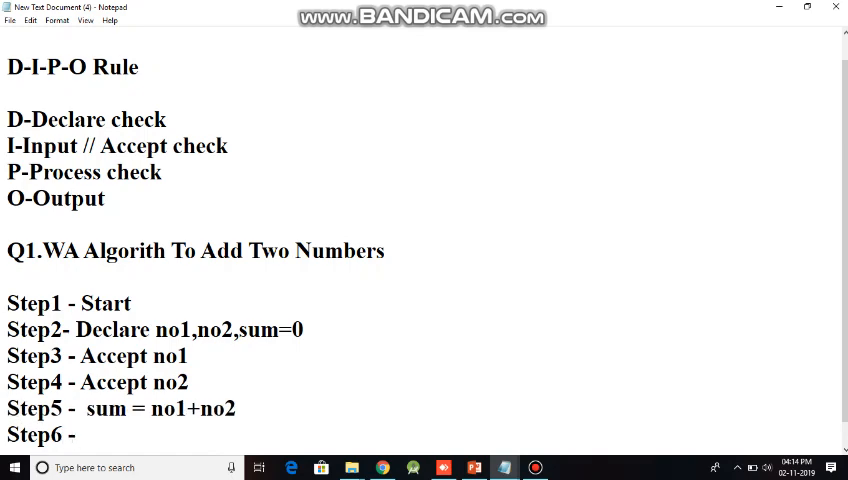
{"action": "type", "text": "Disp"}
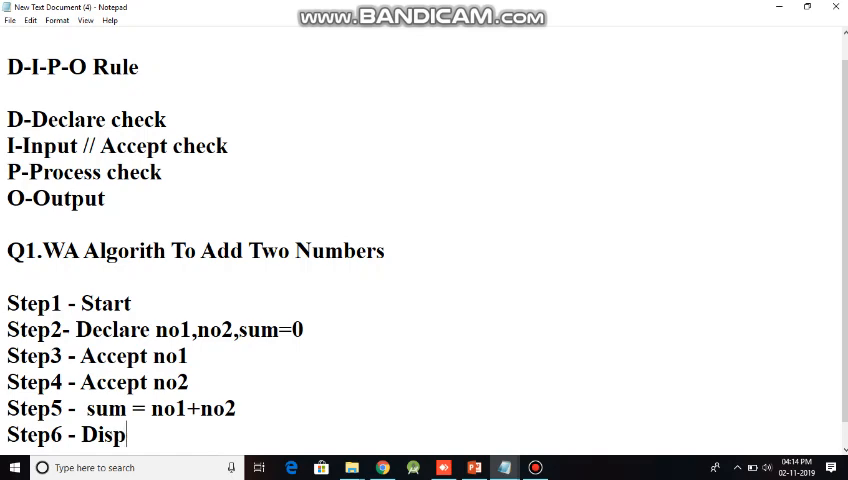
{"action": "type", "text": "lay"}
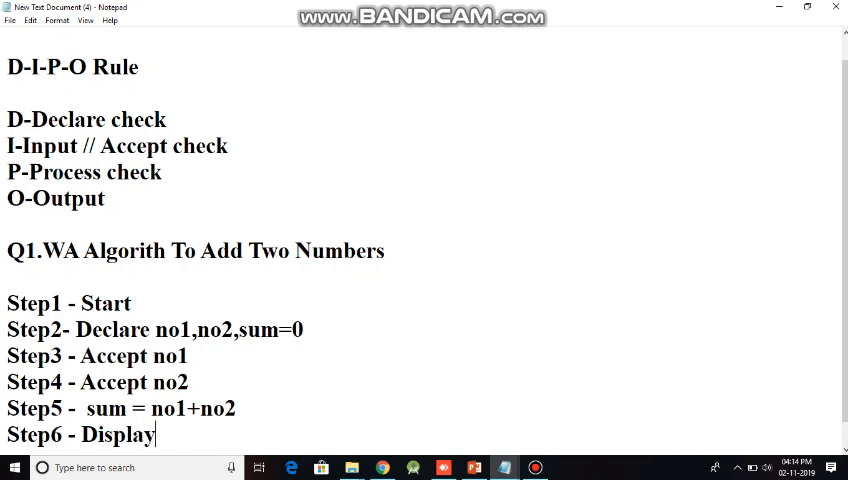
{"action": "type", "text": "/P"}
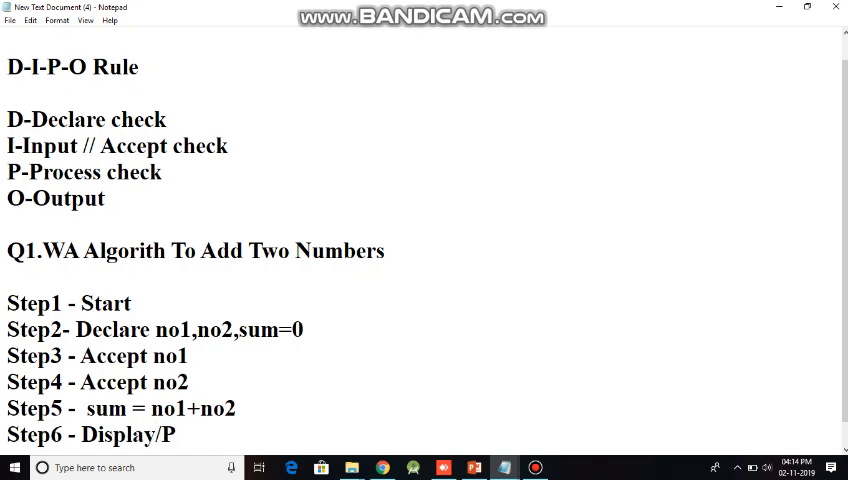
{"action": "type", "text": "rint"}
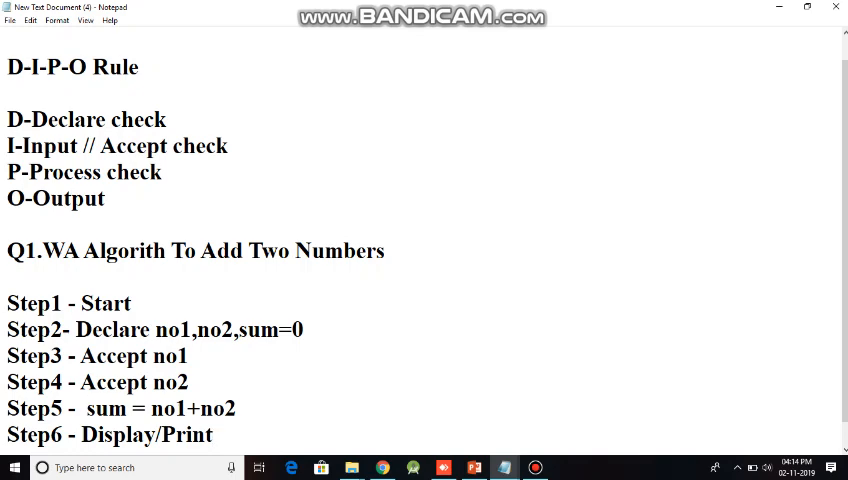
{"action": "type", "text": "sum"}
{"action": "type", "text": "St"}
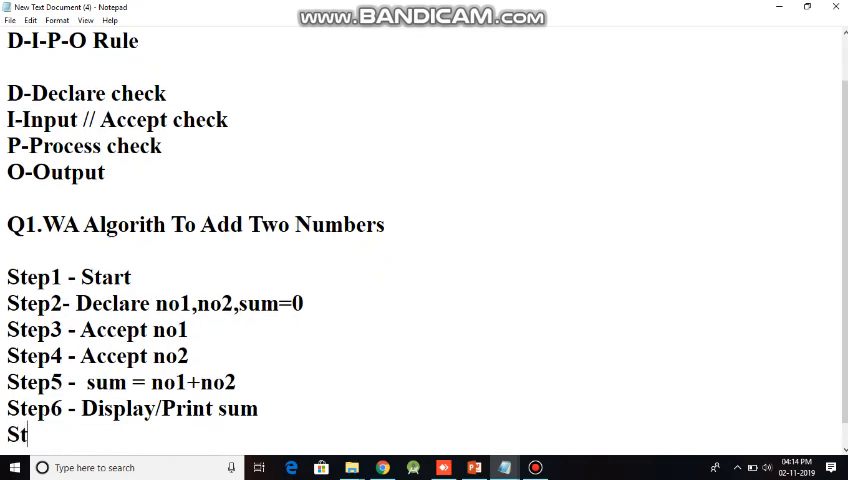
Add the final line 'Step7 - Stop'
{"action": "type", "text": "ep"}
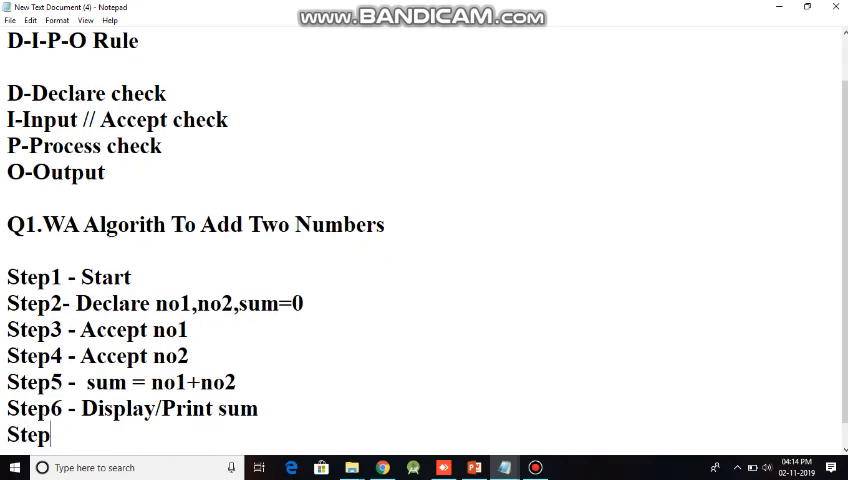
{"action": "type", "text": "7"}
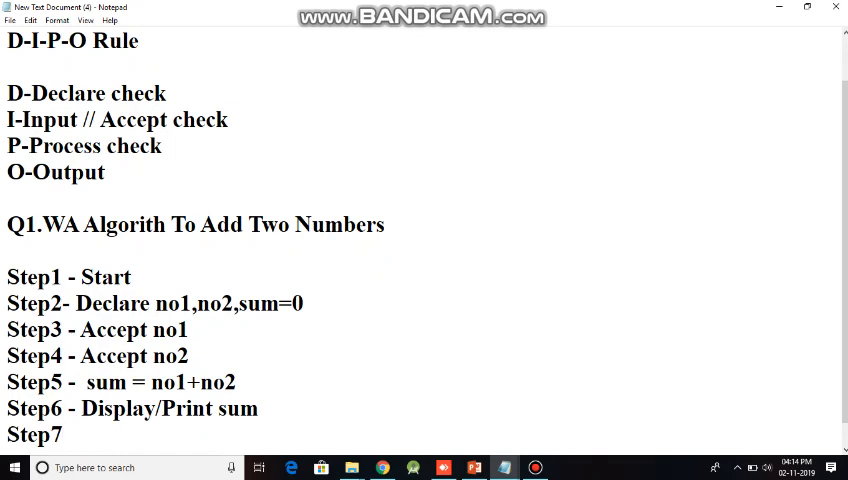
{"action": "type", "text": "- Sto"}
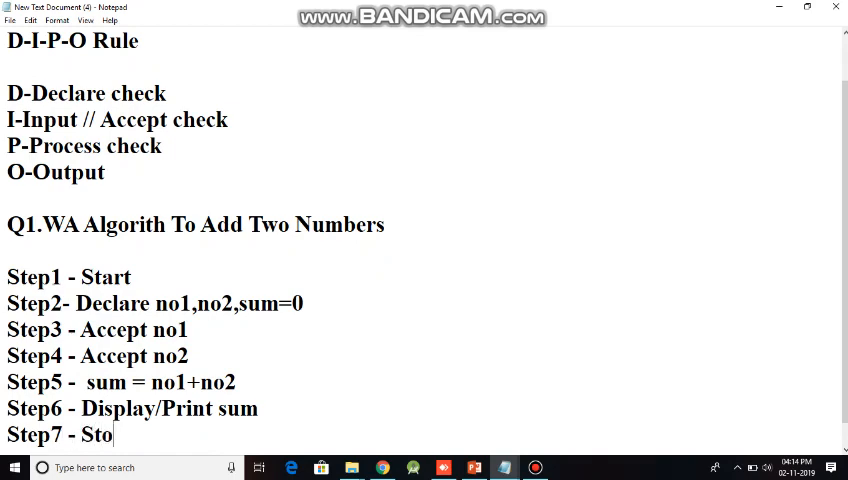
{"action": "type", "text": "p"}
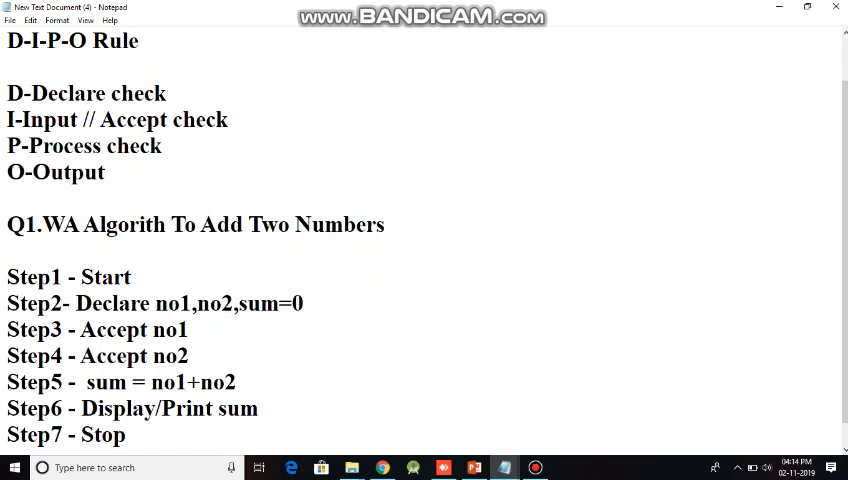
{"action": "scroll", "scroll_direction": "down", "scroll_amount": 3}
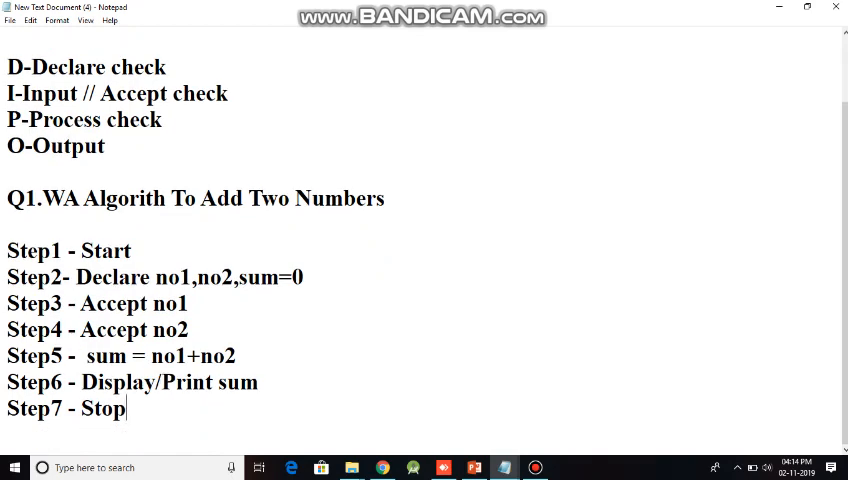
Start the dry-run table with no1, no2 and sum columns, sum initially 0
{"action": "key", "text": "enter"}
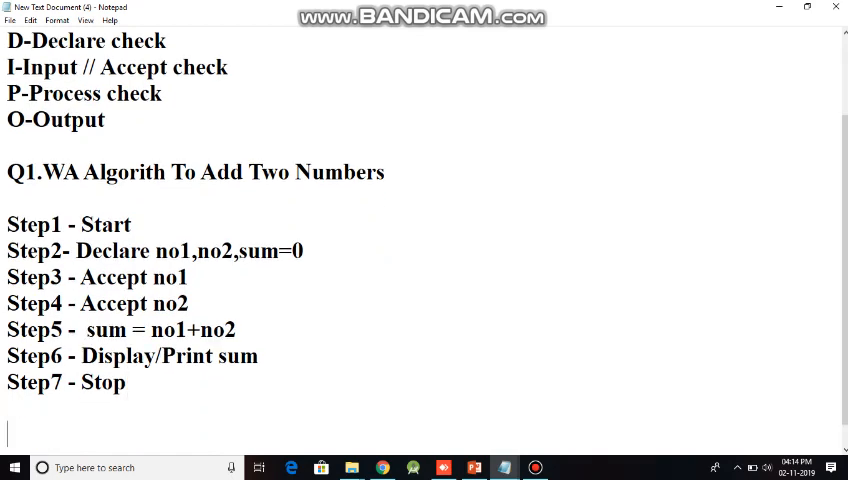
{"action": "type", "text": "no1"}
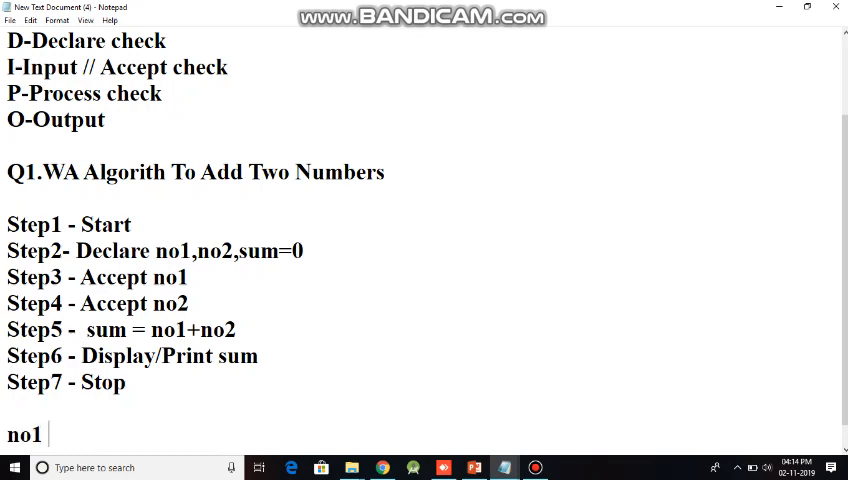
{"action": "type", "text": "no2"}
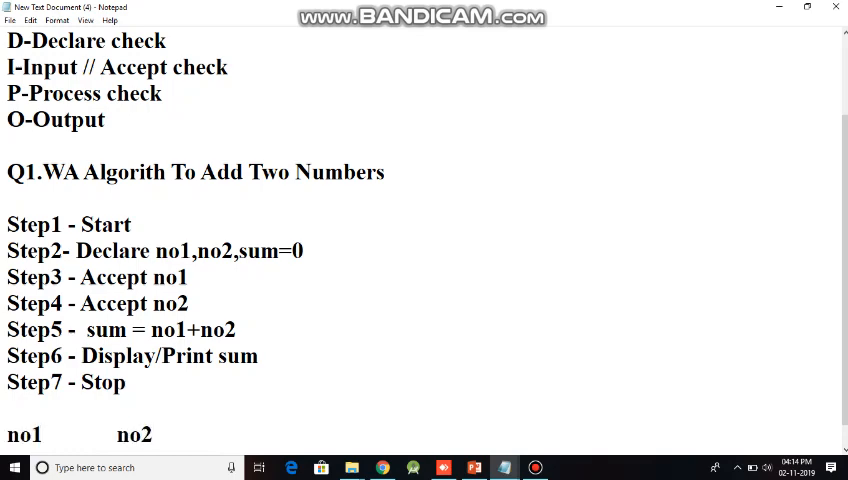
{"action": "type", "text": "sum"}
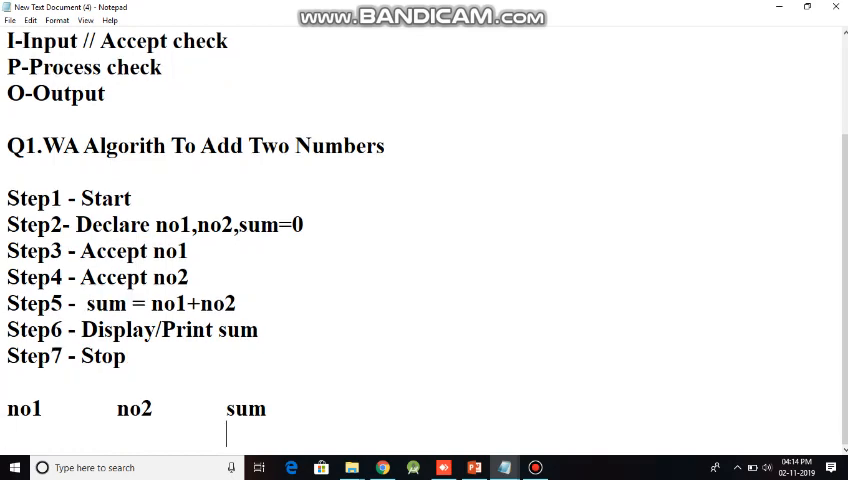
{"action": "type", "text": "0"}
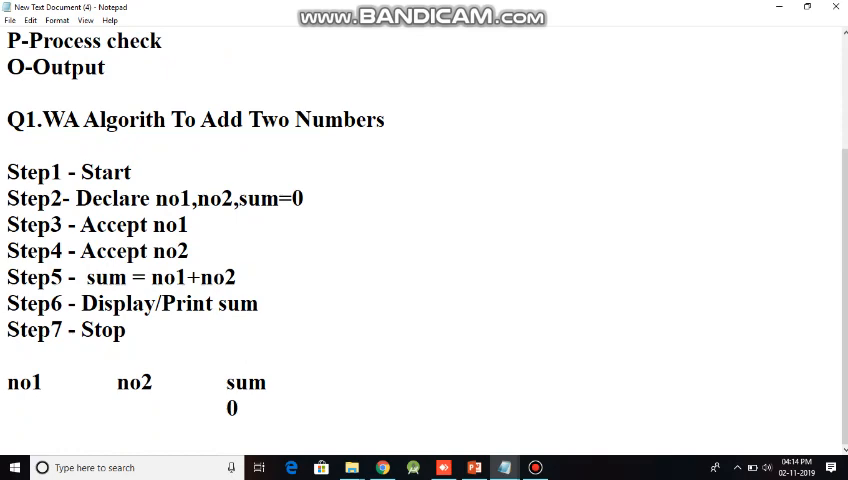
Fill in no1 54, no2 60, sum 114, and an o/p column showing 114
{"action": "type", "text": "54"}
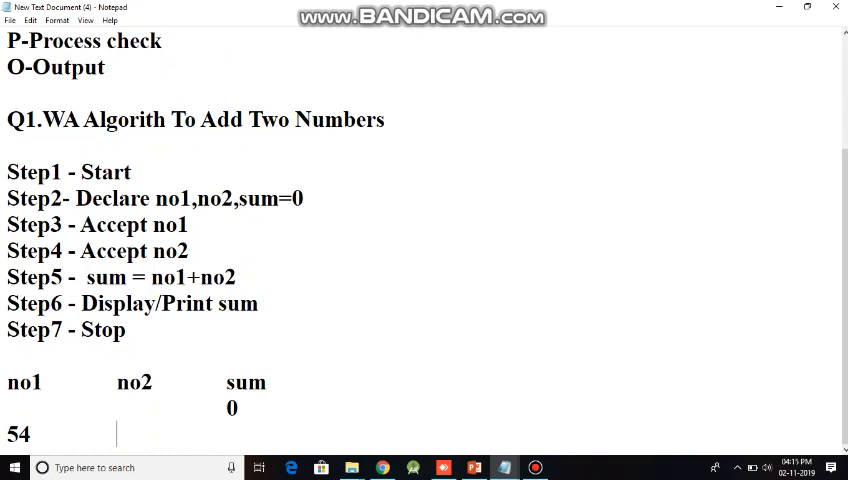
{"action": "type", "text": "60"}
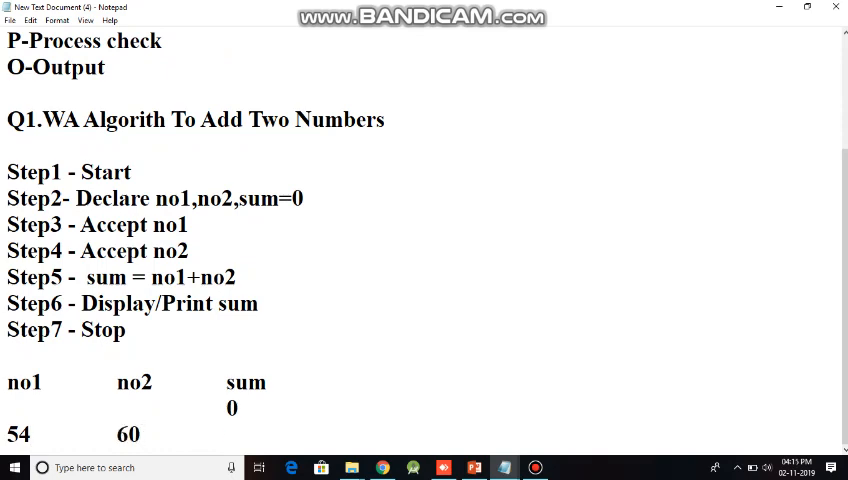
{"action": "type", "text": "11"}
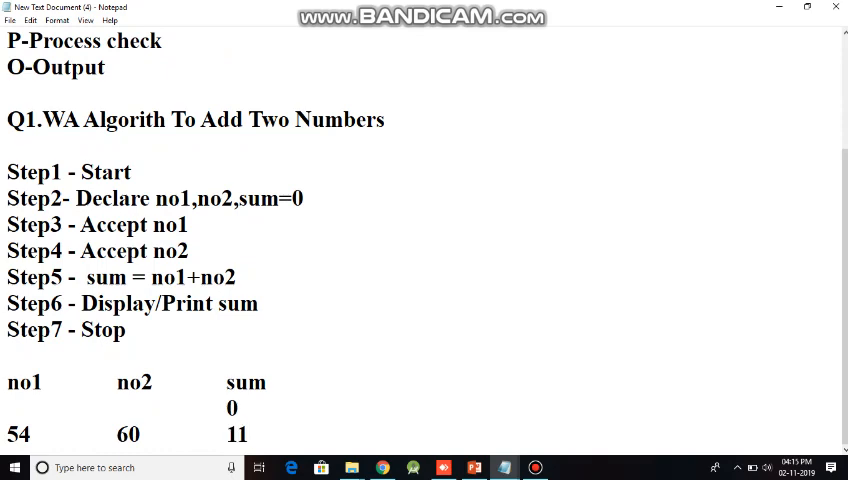
{"action": "type", "text": "4"}
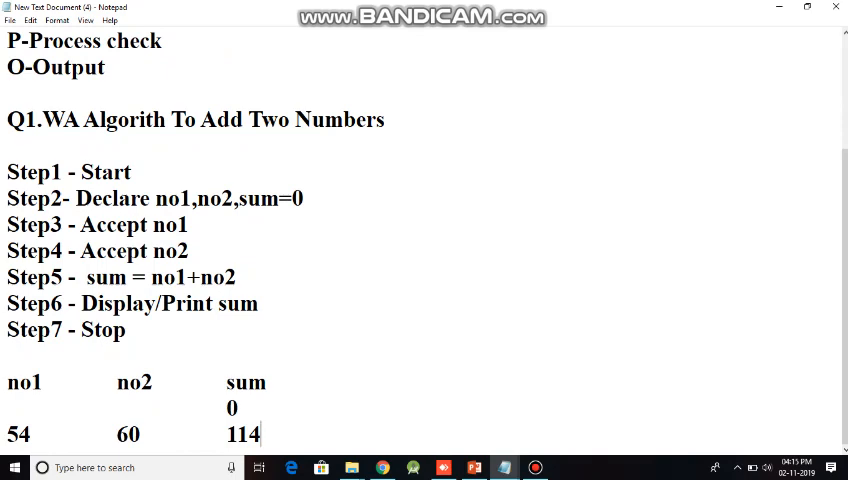
{"action": "type", "text": "o"}
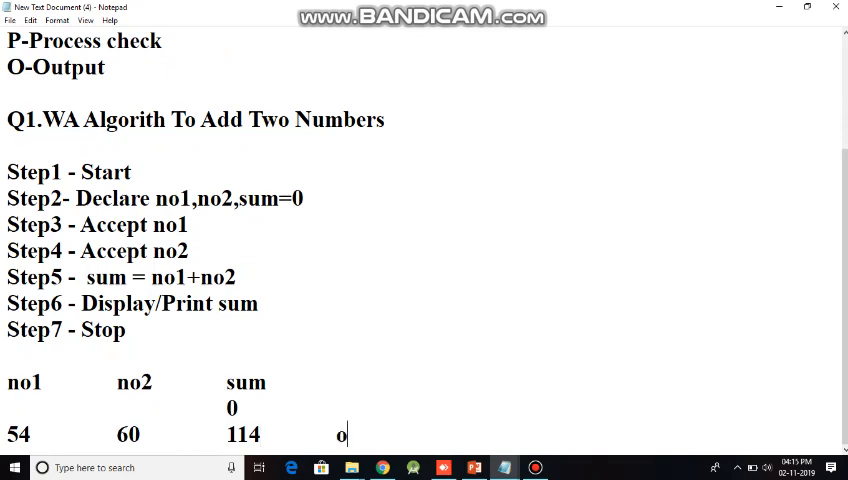
{"action": "type", "text": "/p"}
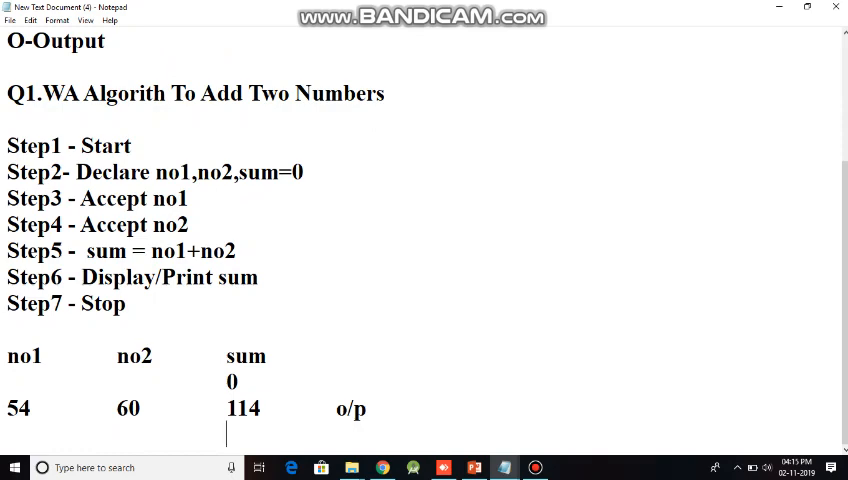
{"action": "type", "text": "115"}
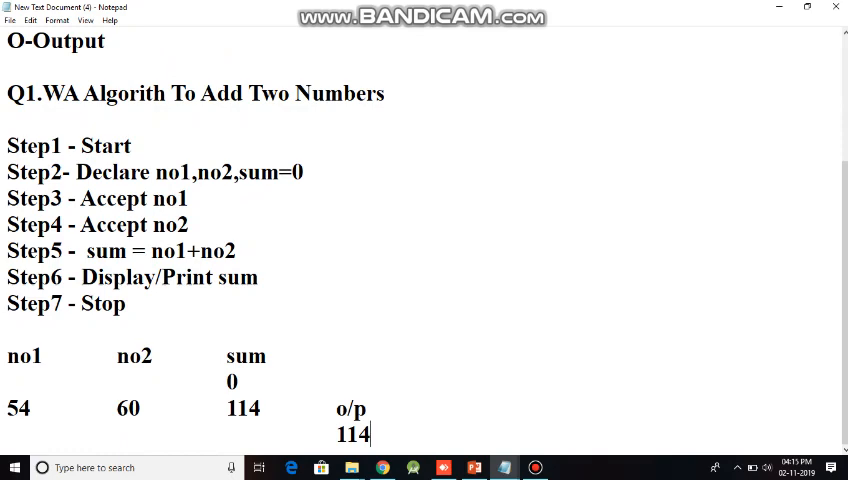
{"action": "scroll", "scroll_direction": "up", "scroll_amount": 3}
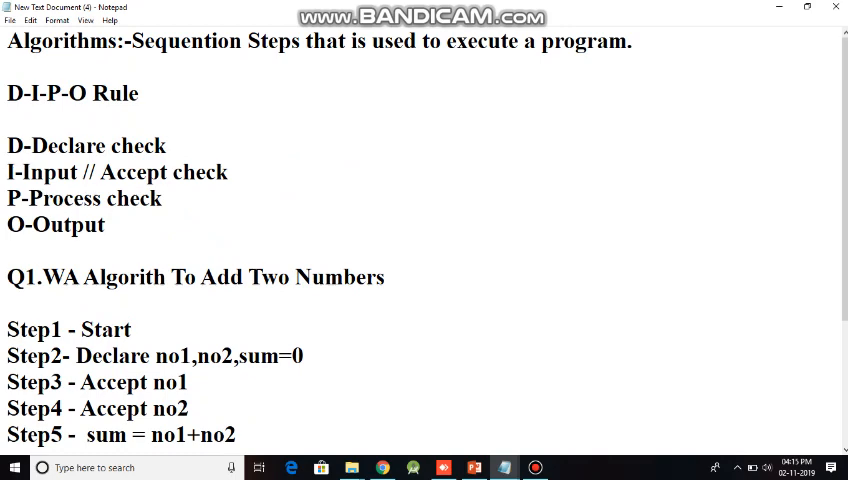
{"action": "scroll", "scroll_direction": "down", "scroll_amount": 3}
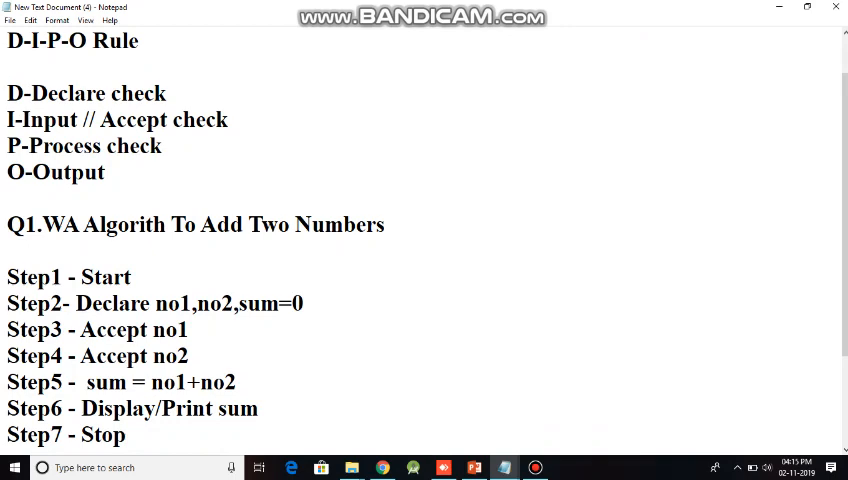